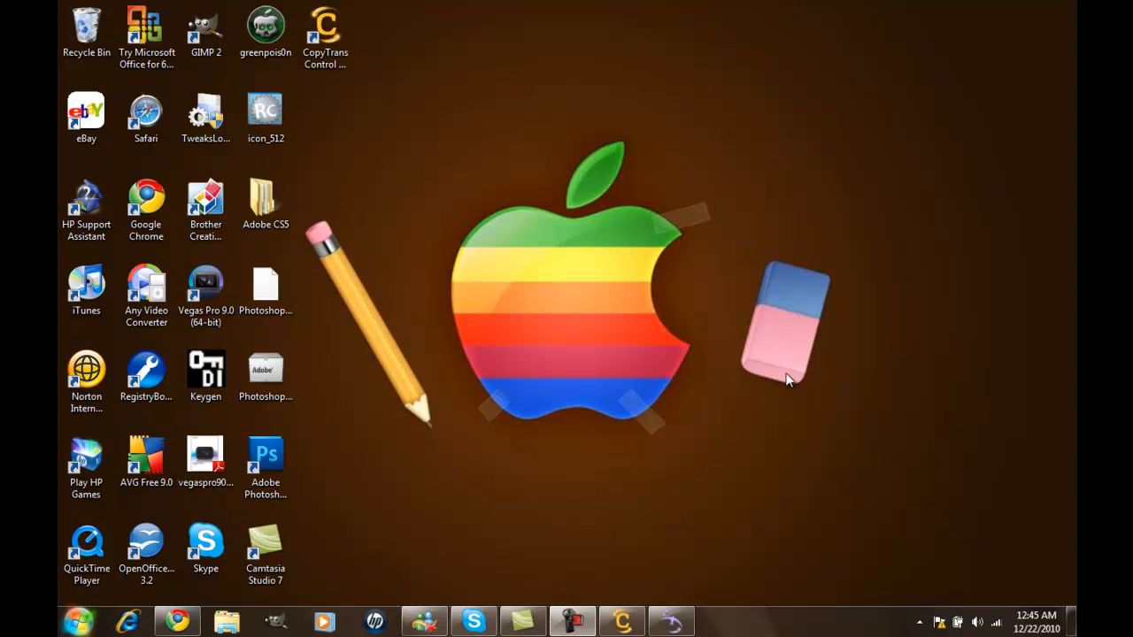
pyautogui.moveTo(478, 85)
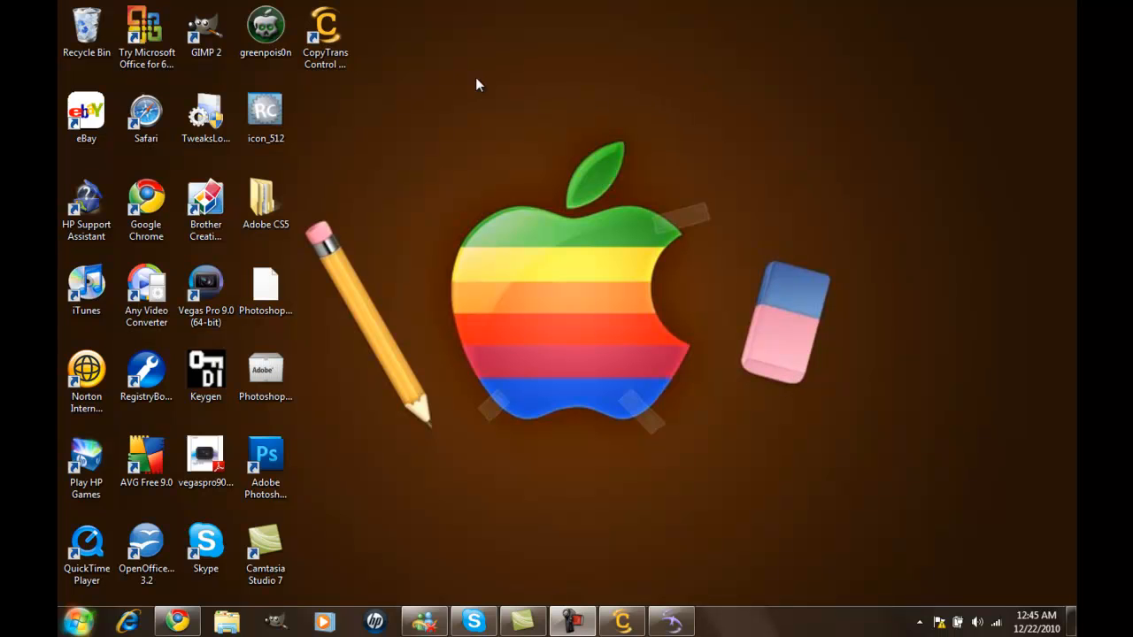
pyautogui.moveTo(813, 158)
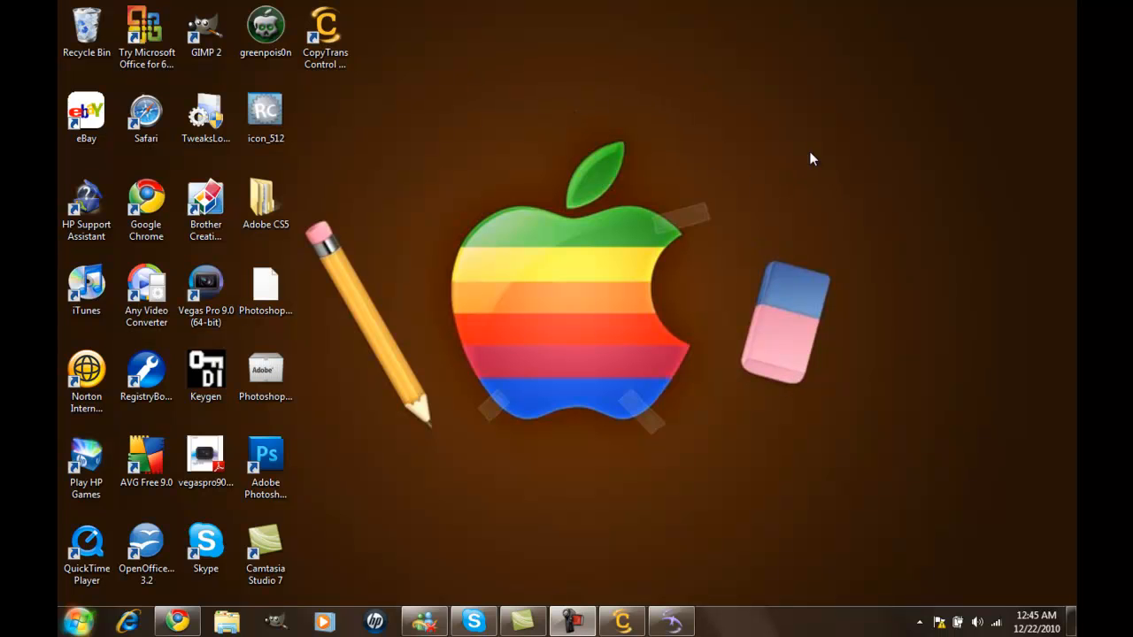
pyautogui.moveTo(366, 175)
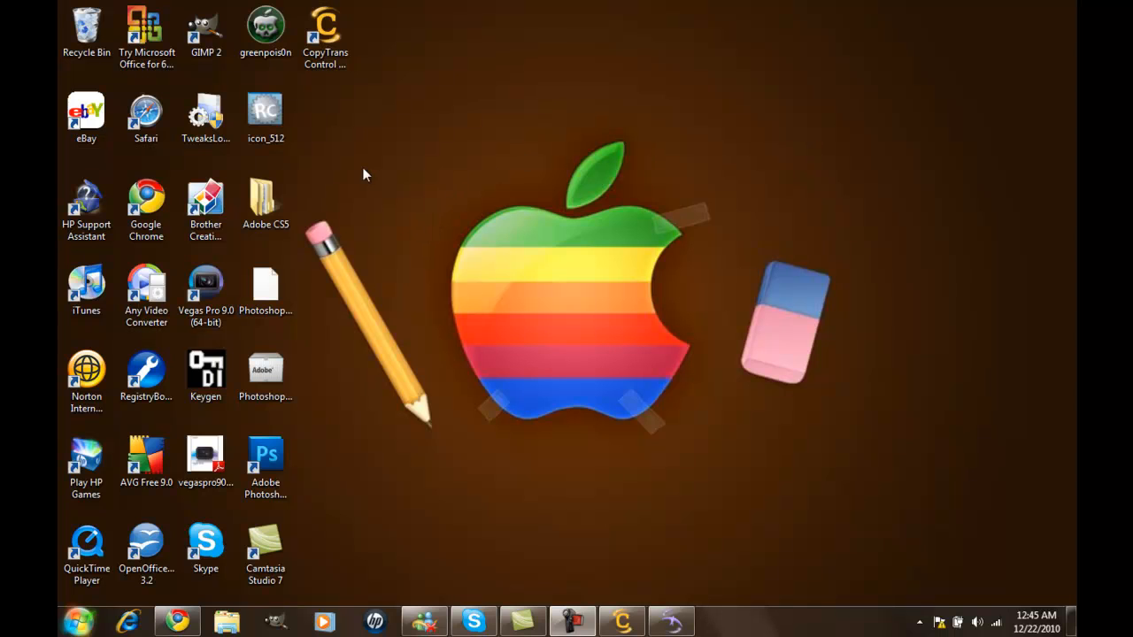
pyautogui.moveTo(407, 25)
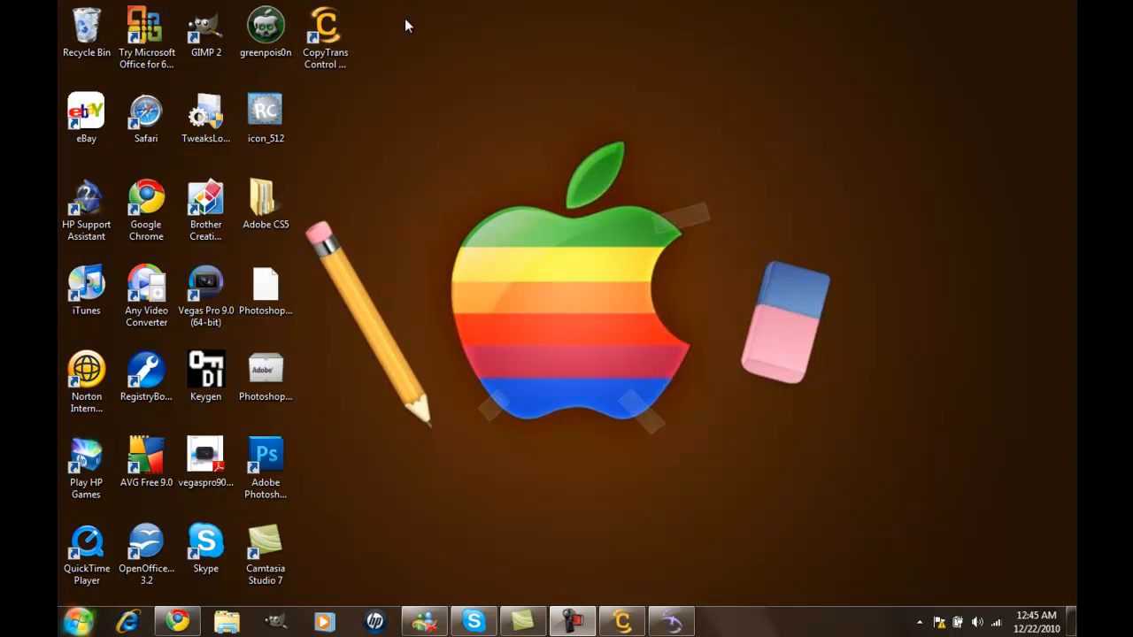
pyautogui.moveTo(644, 119)
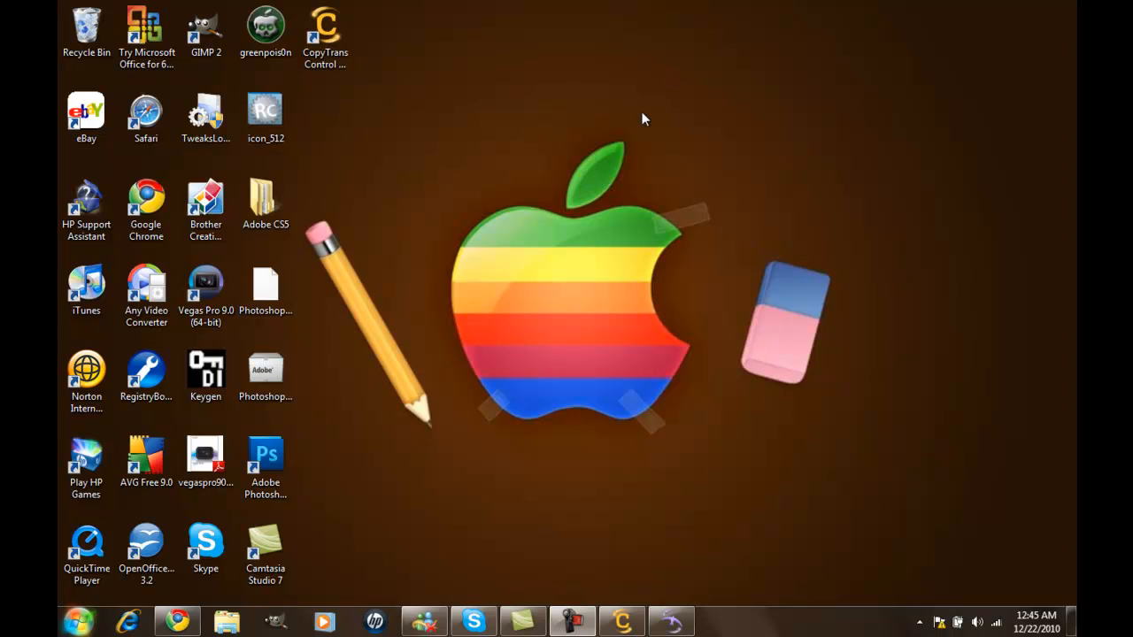
pyautogui.moveTo(577, 151)
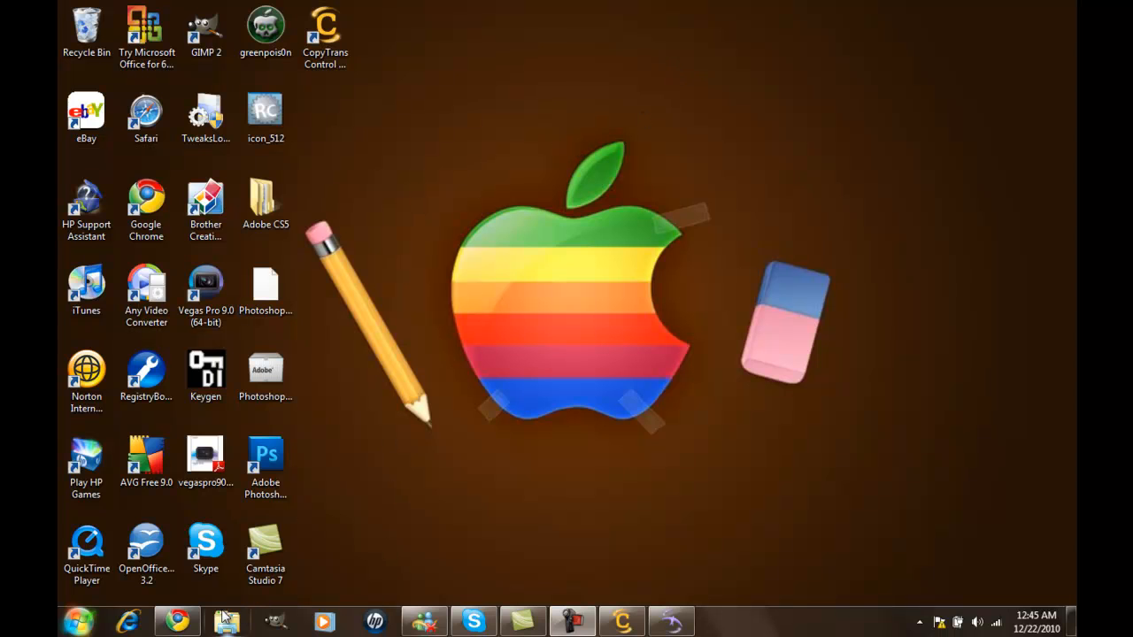
pyautogui.moveTo(378, 325)
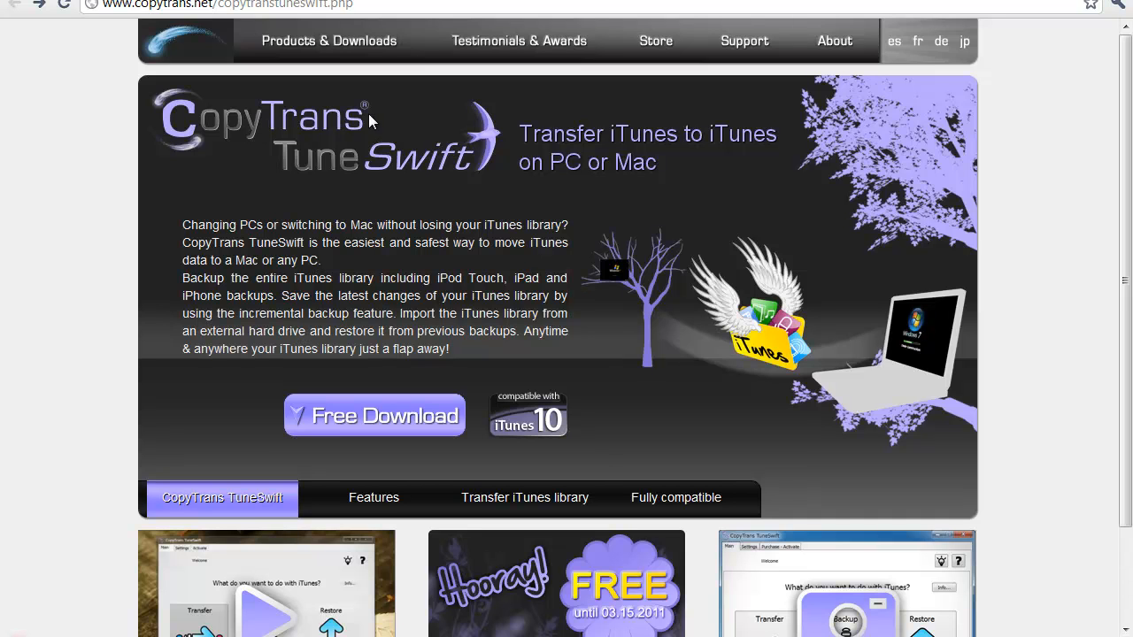
pyautogui.moveTo(383, 346)
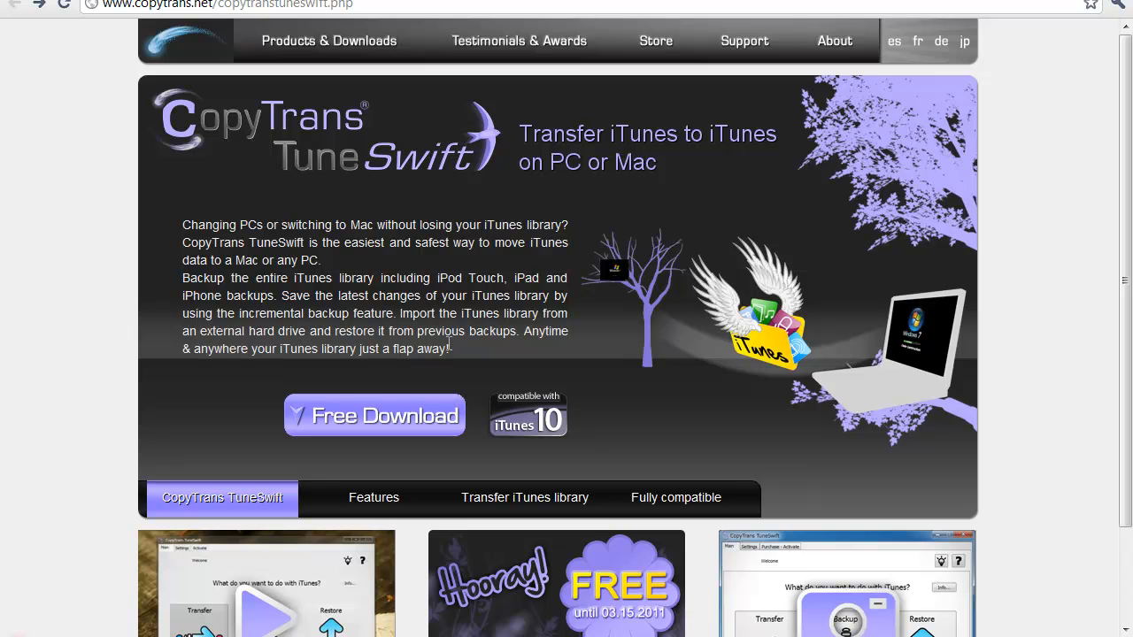
pyautogui.moveTo(545, 155)
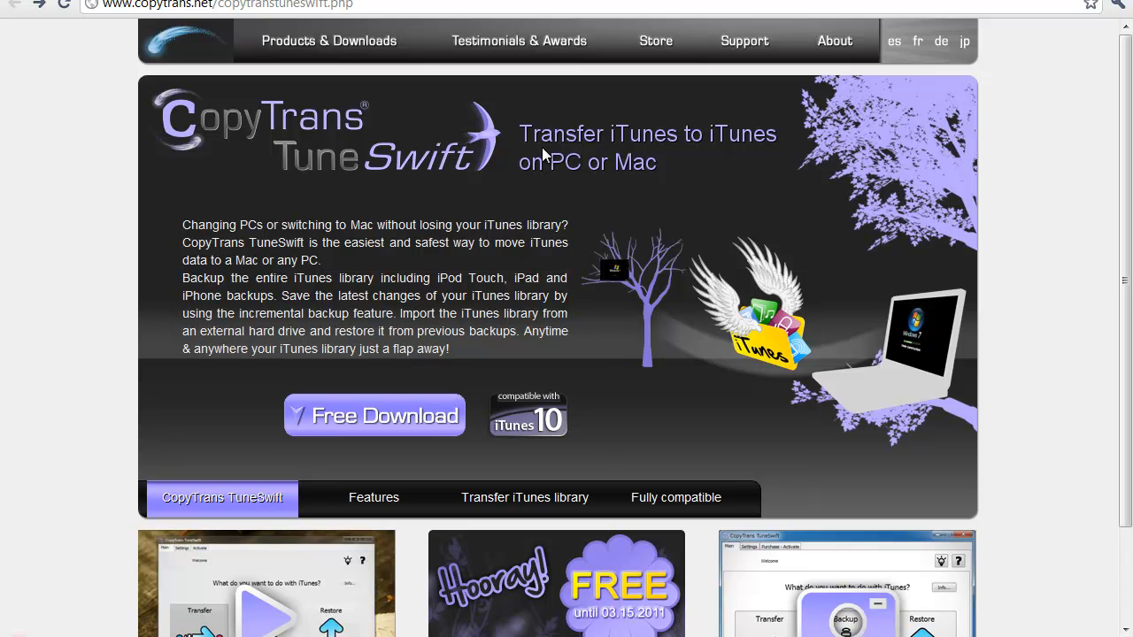
pyautogui.moveTo(491, 374)
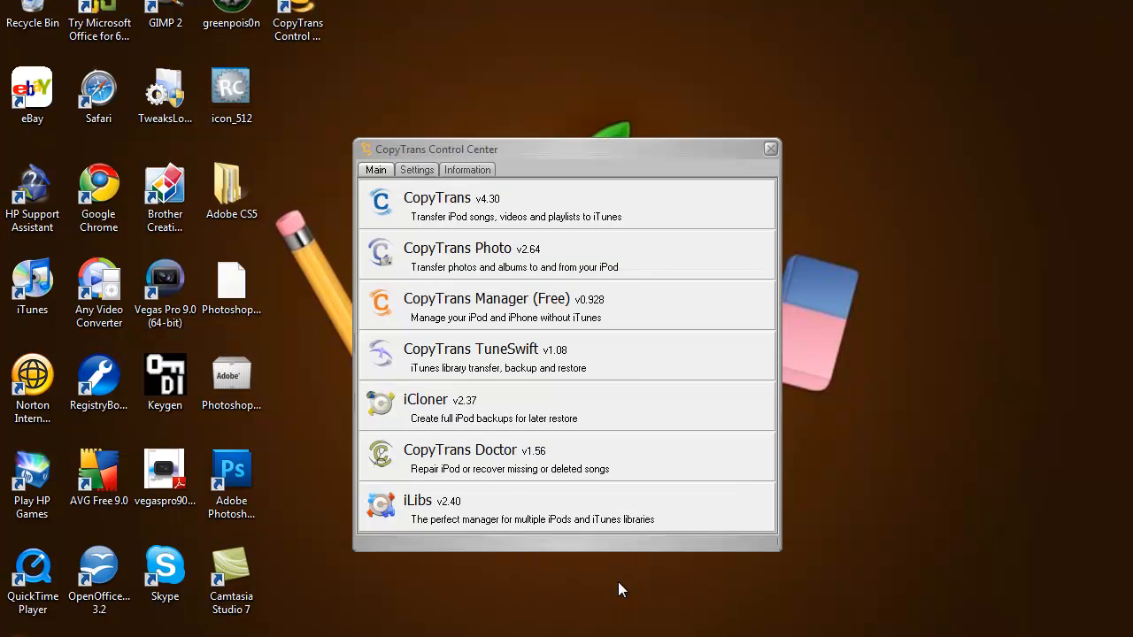
pyautogui.moveTo(553, 158)
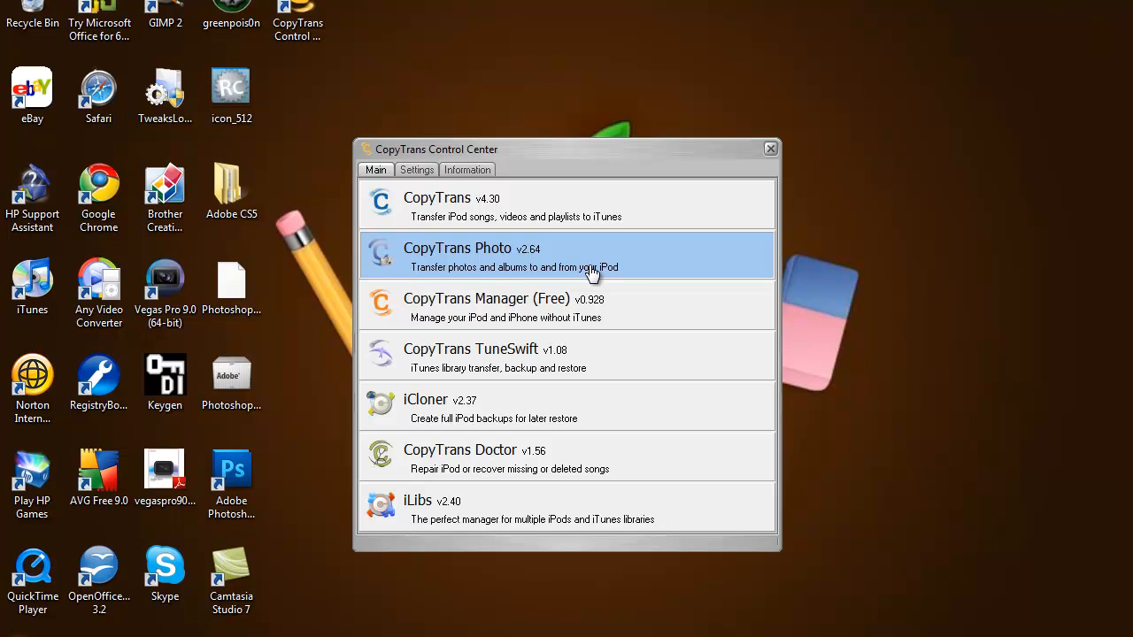
pyautogui.moveTo(511, 163)
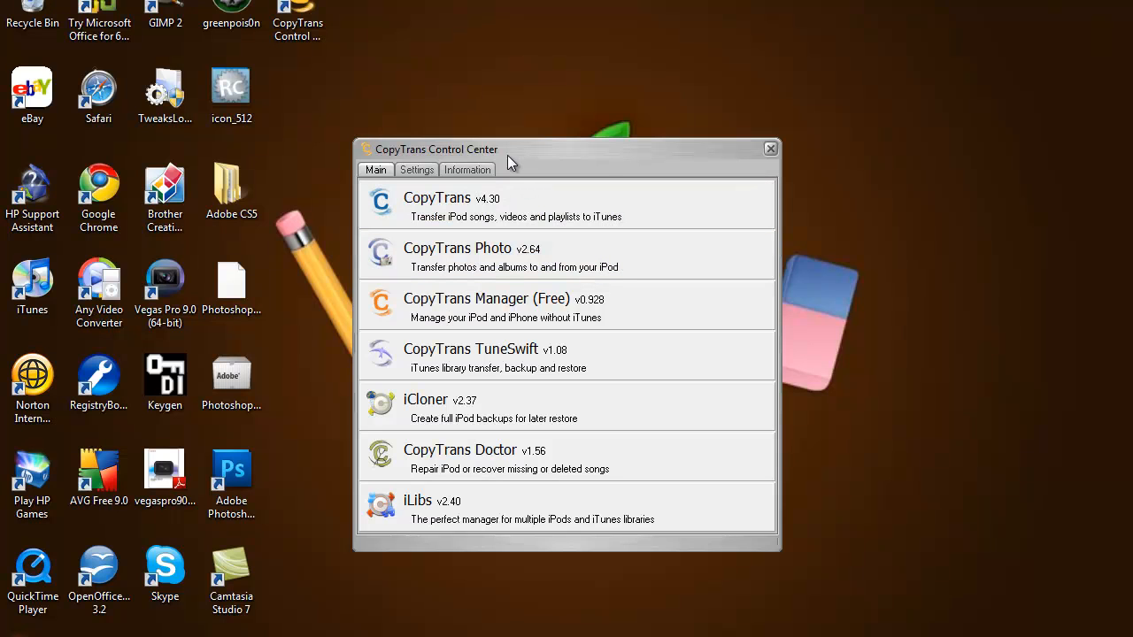
pyautogui.moveTo(601, 174)
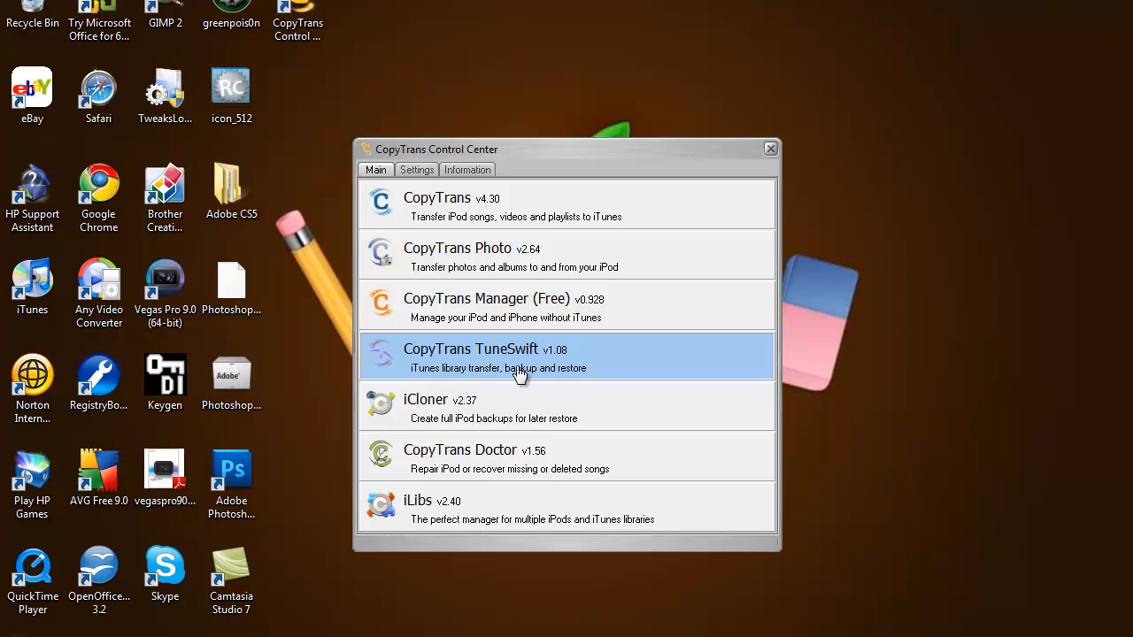
pyautogui.moveTo(498, 372)
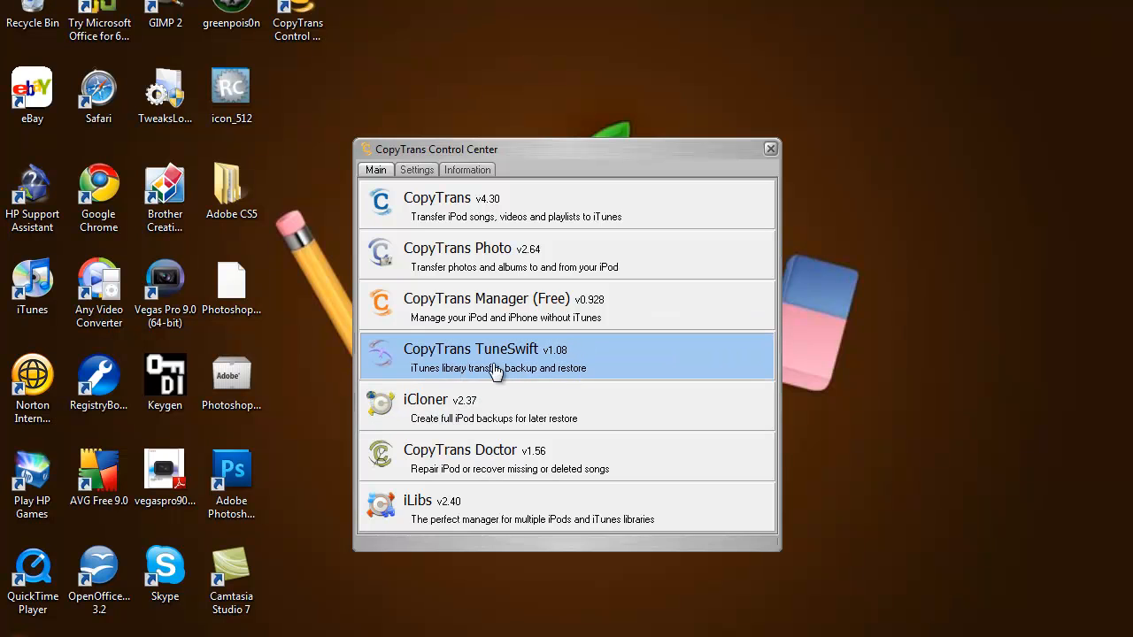
pyautogui.moveTo(681, 615)
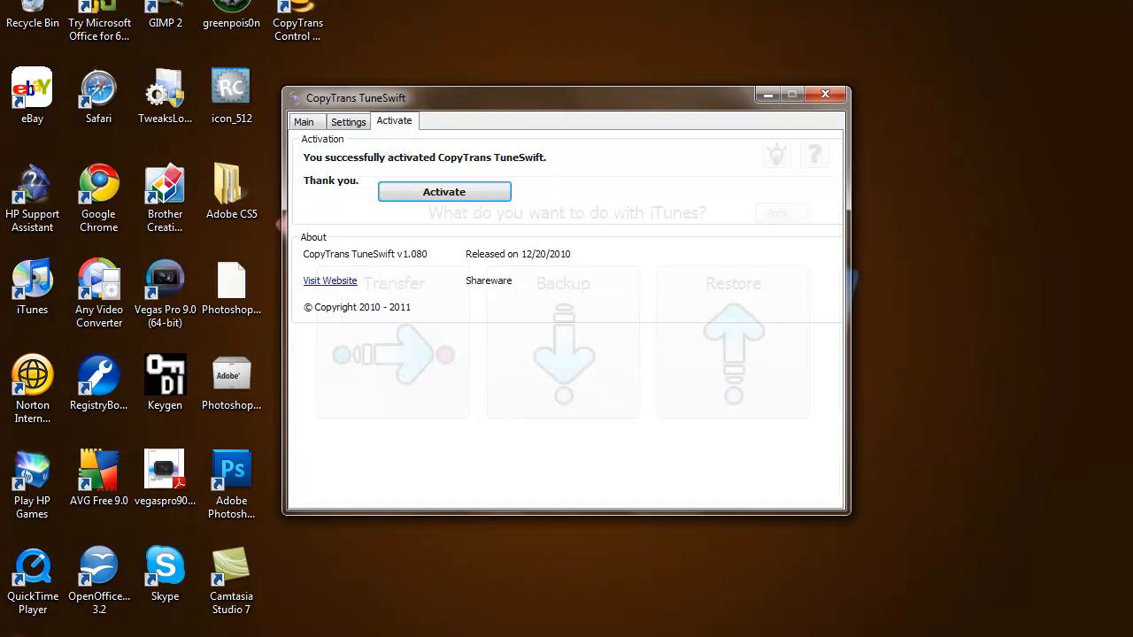
# Step: Glance at the Main welcome page, then return to the Activate tab's activation details
pyautogui.click(304, 122)
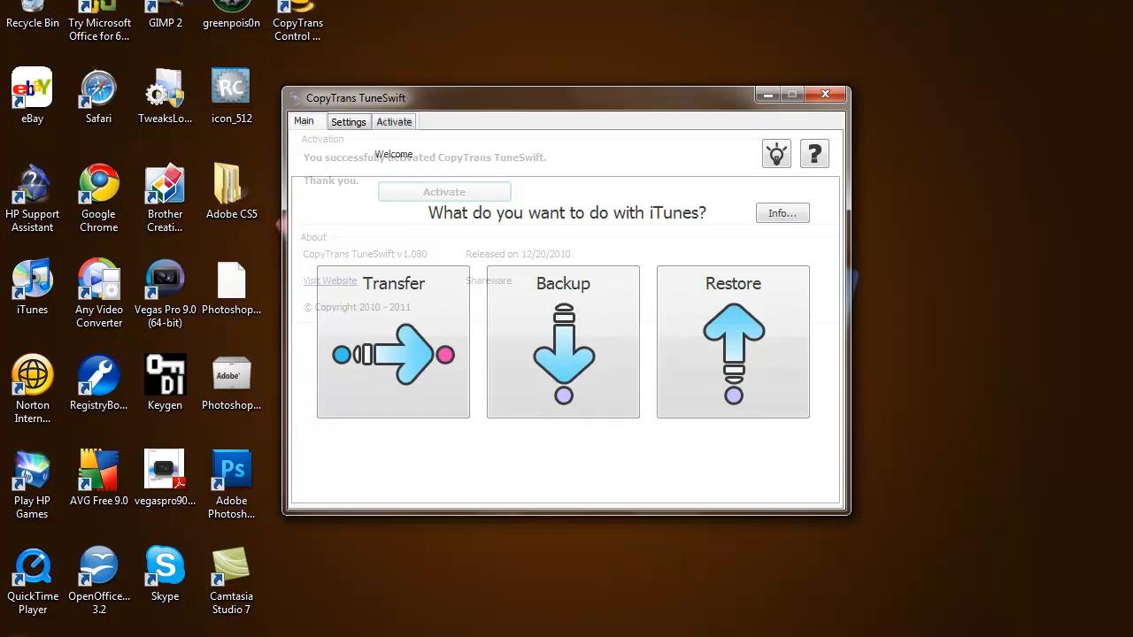
pyautogui.click(394, 121)
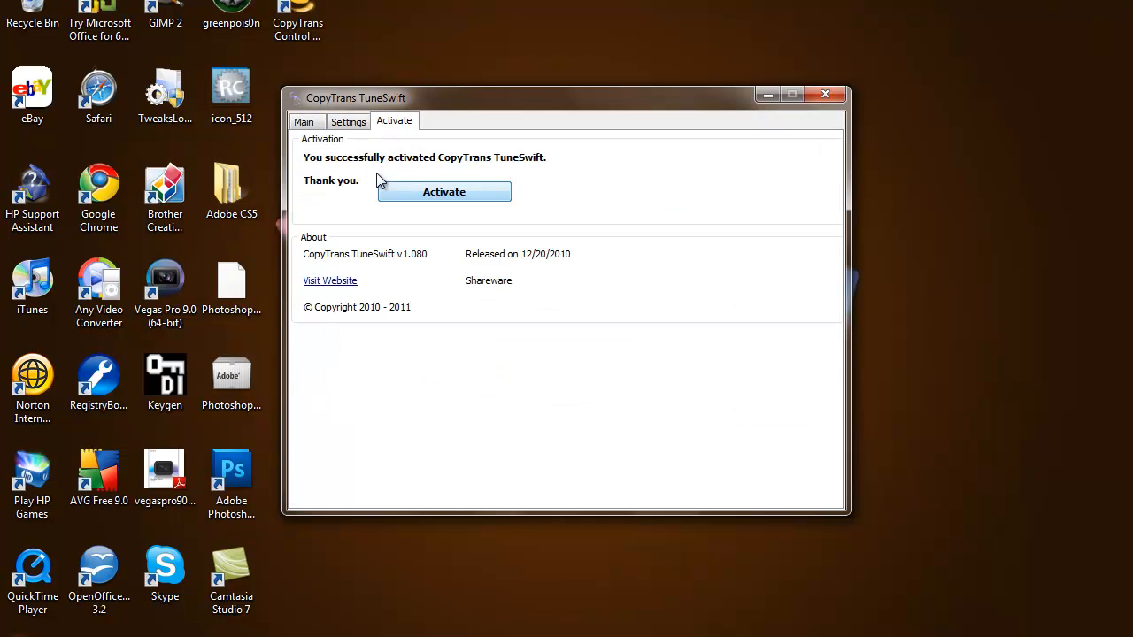
pyautogui.moveTo(381, 164)
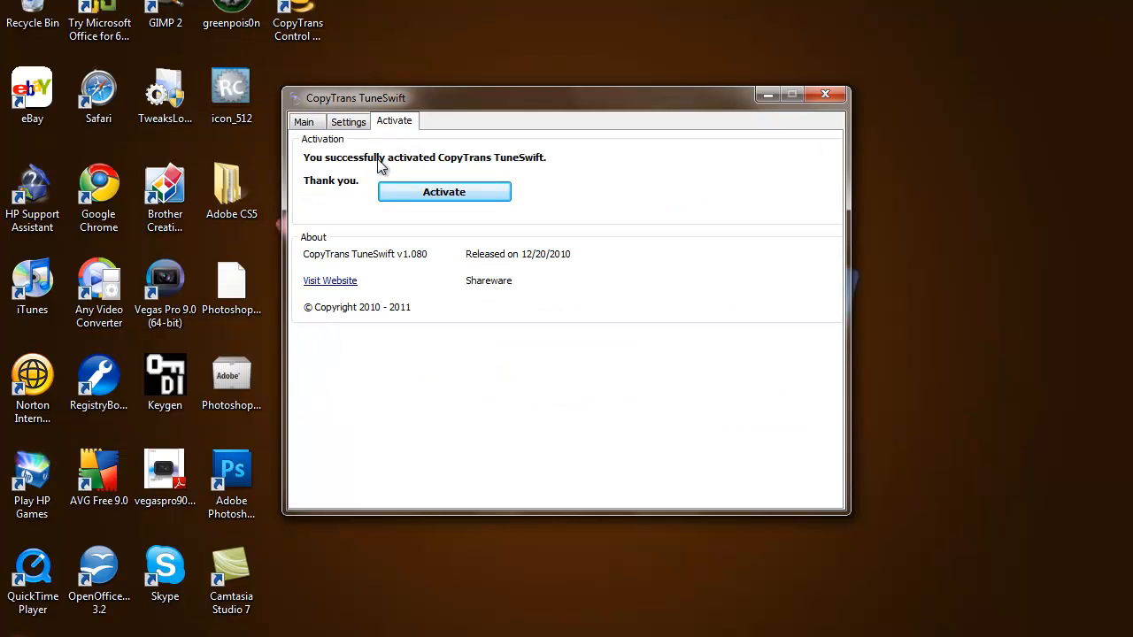
pyautogui.click(444, 191)
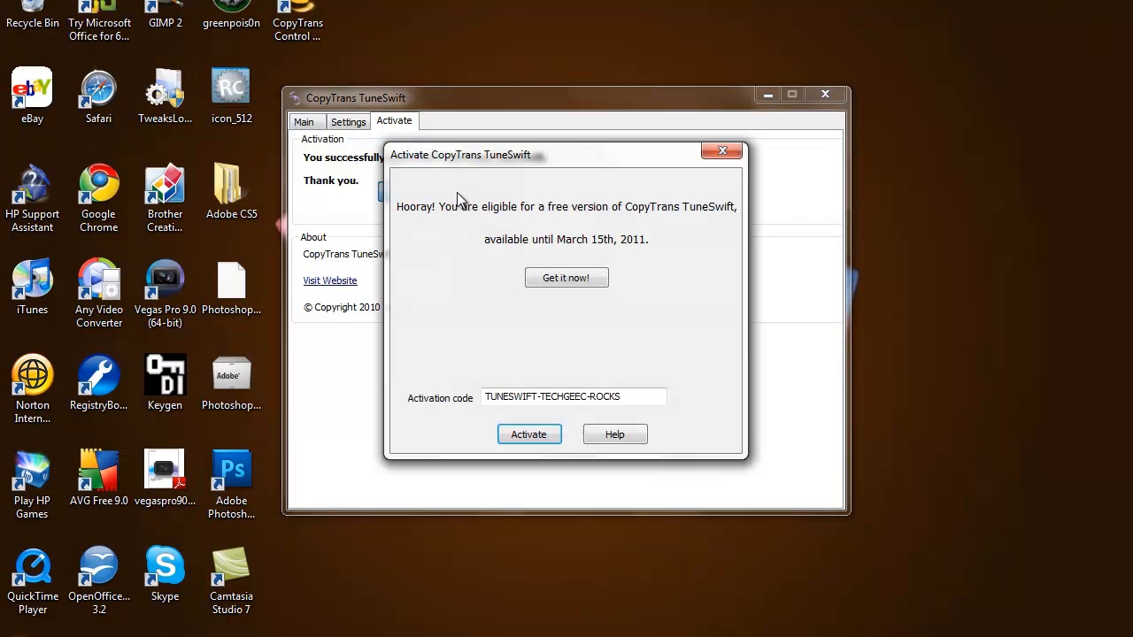
pyautogui.moveTo(498, 228)
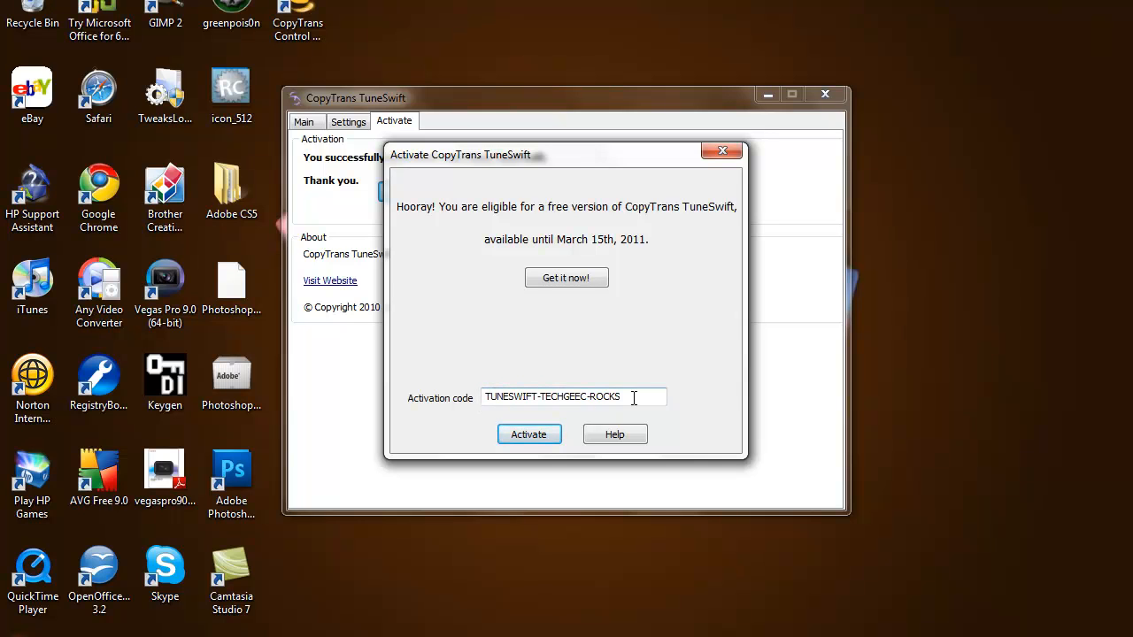
pyautogui.moveTo(635, 394)
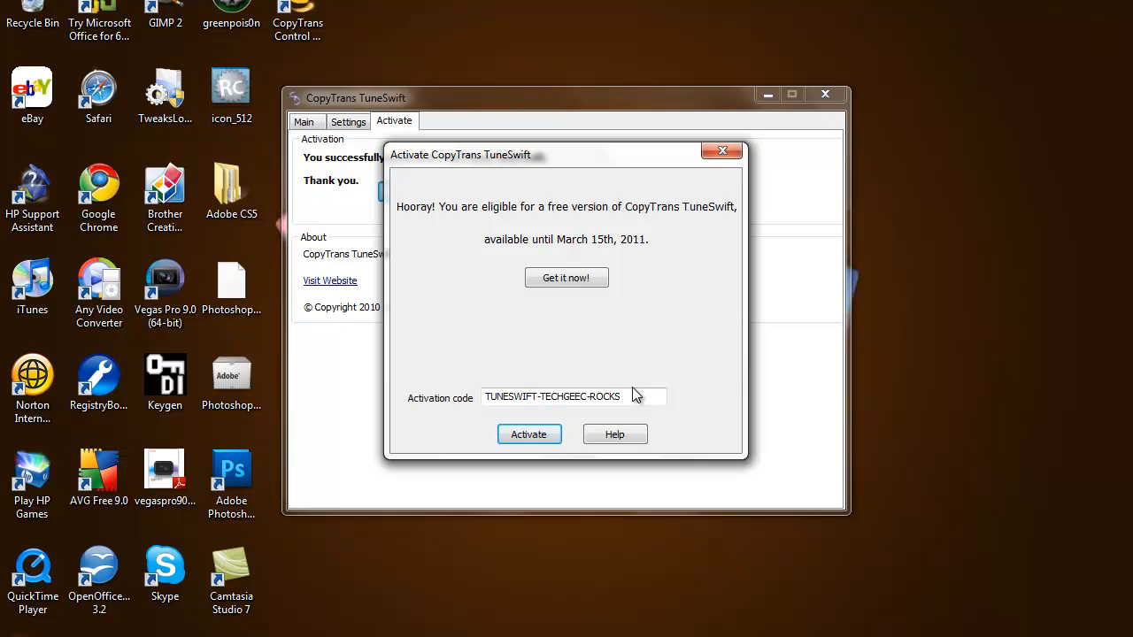
pyautogui.moveTo(603, 230)
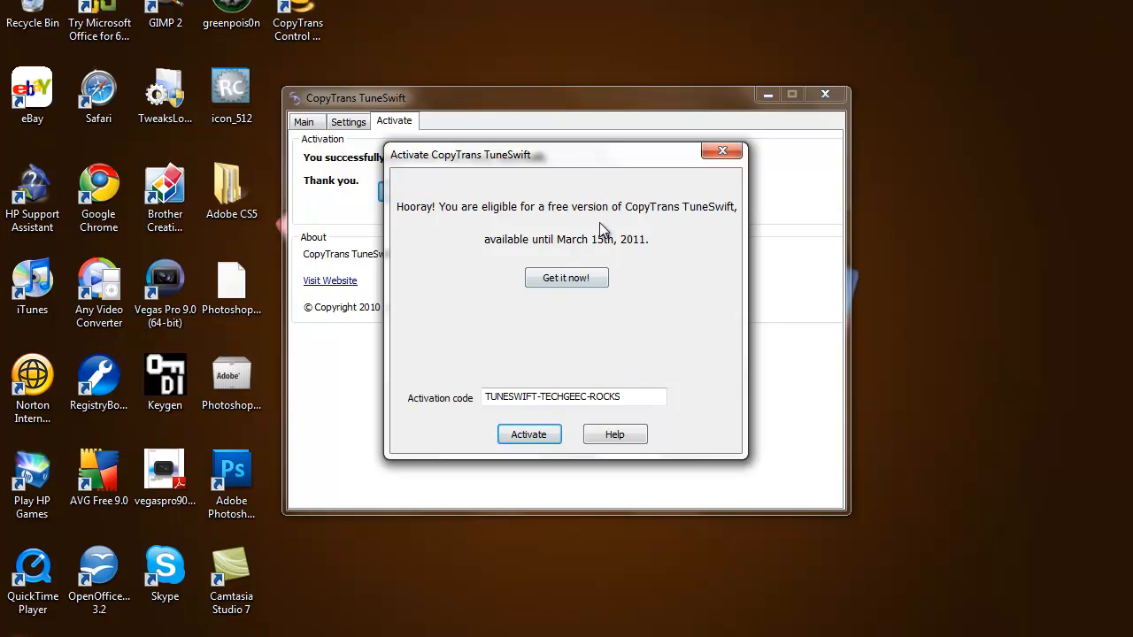
# Step: Close the activation window and start the Transfer wizard from the Main page
pyautogui.click(528, 433)
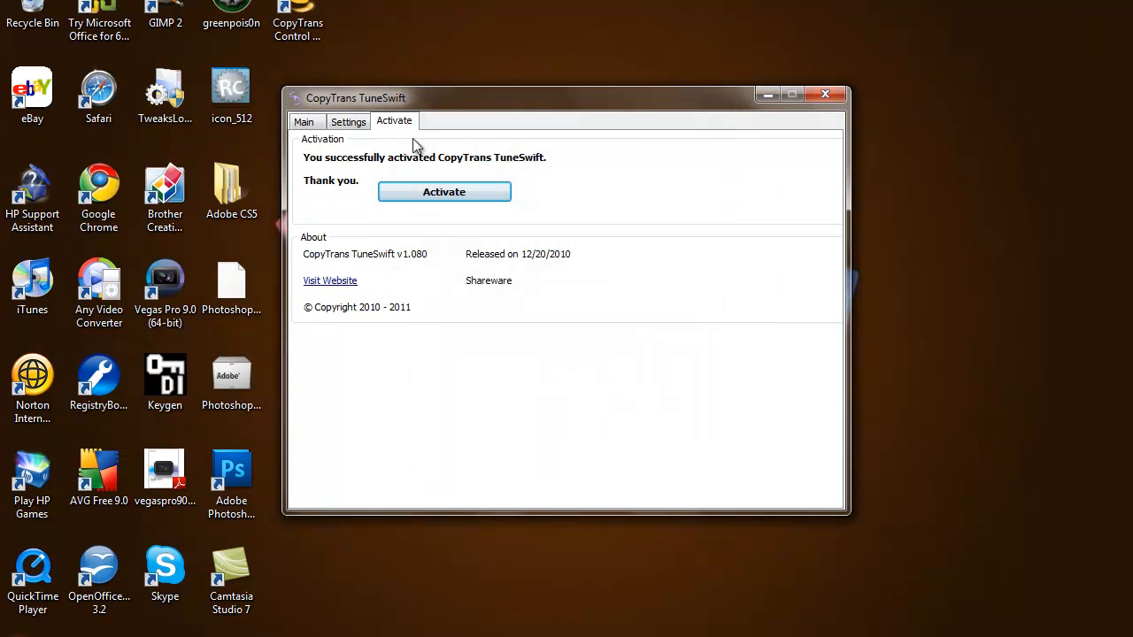
pyautogui.click(303, 121)
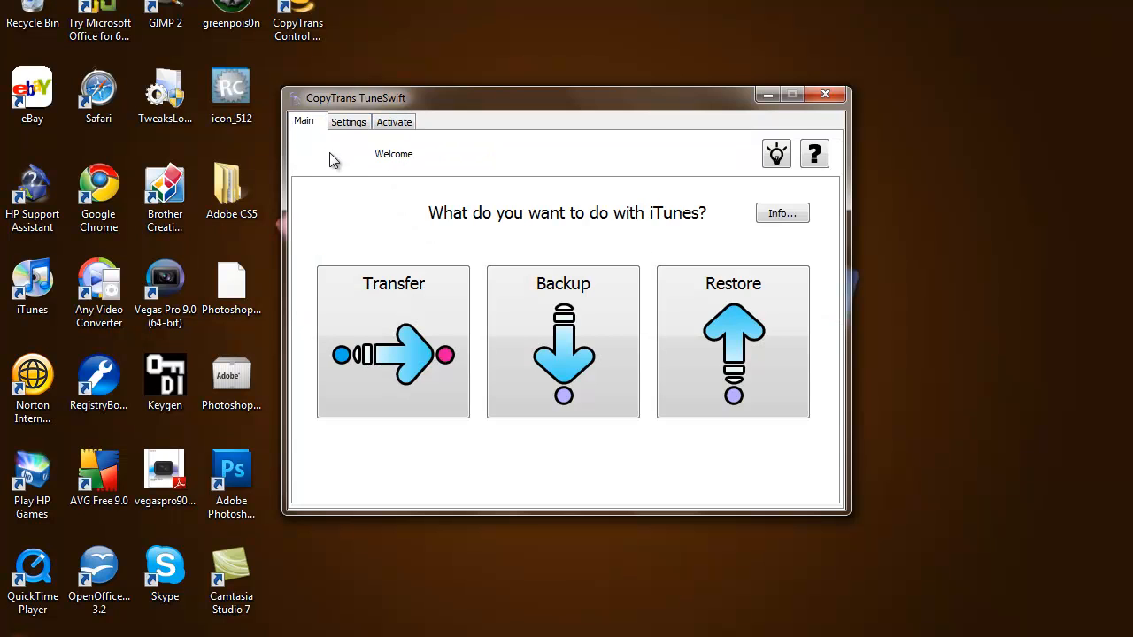
pyautogui.moveTo(407, 332)
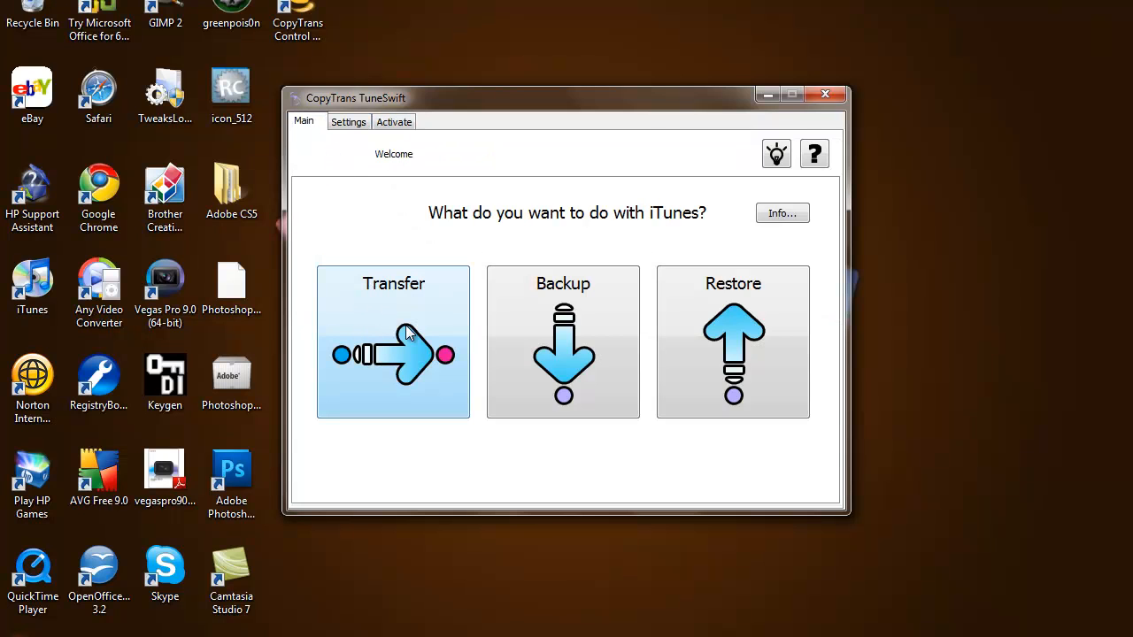
pyautogui.click(393, 341)
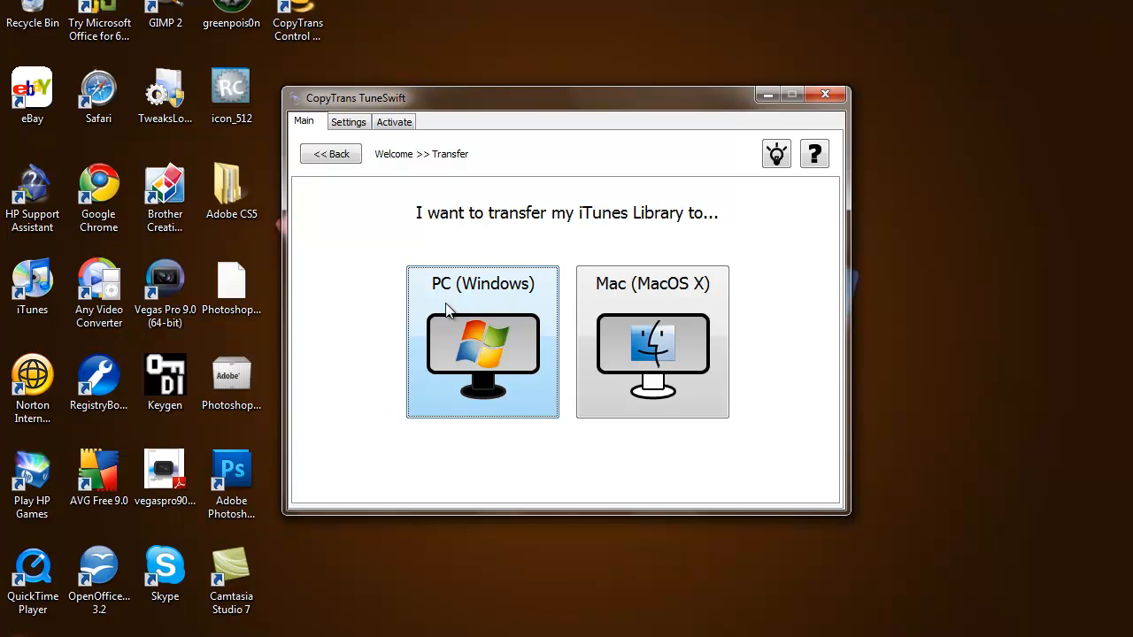
pyautogui.moveTo(508, 327)
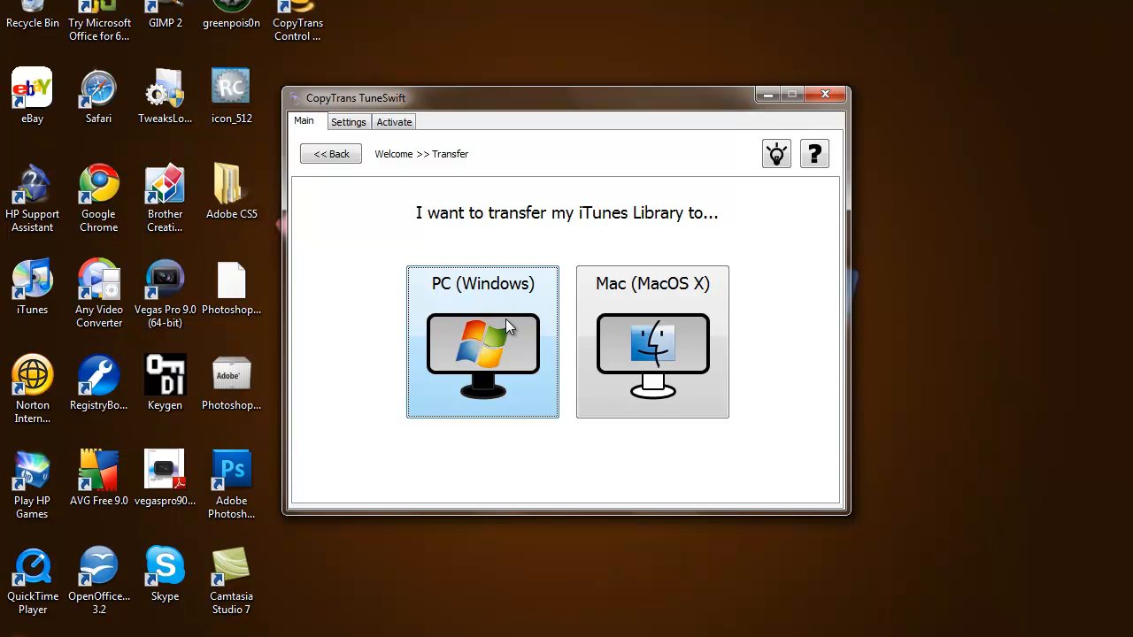
pyautogui.moveTo(655, 268)
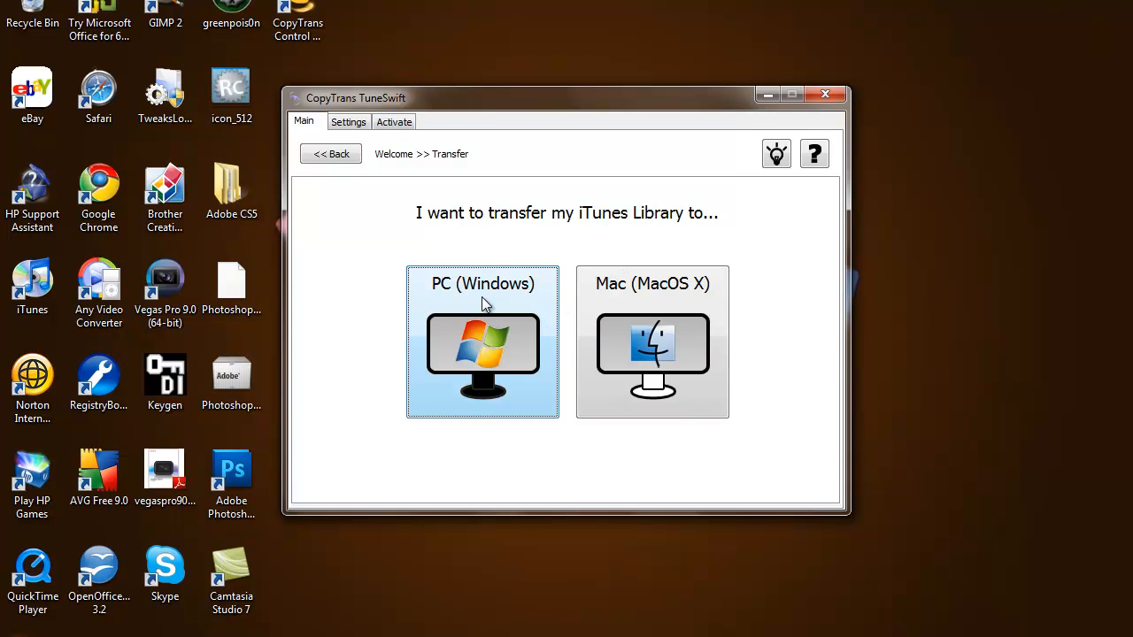
# Step: Set the transfer destination to a new Windows PC
pyautogui.click(482, 340)
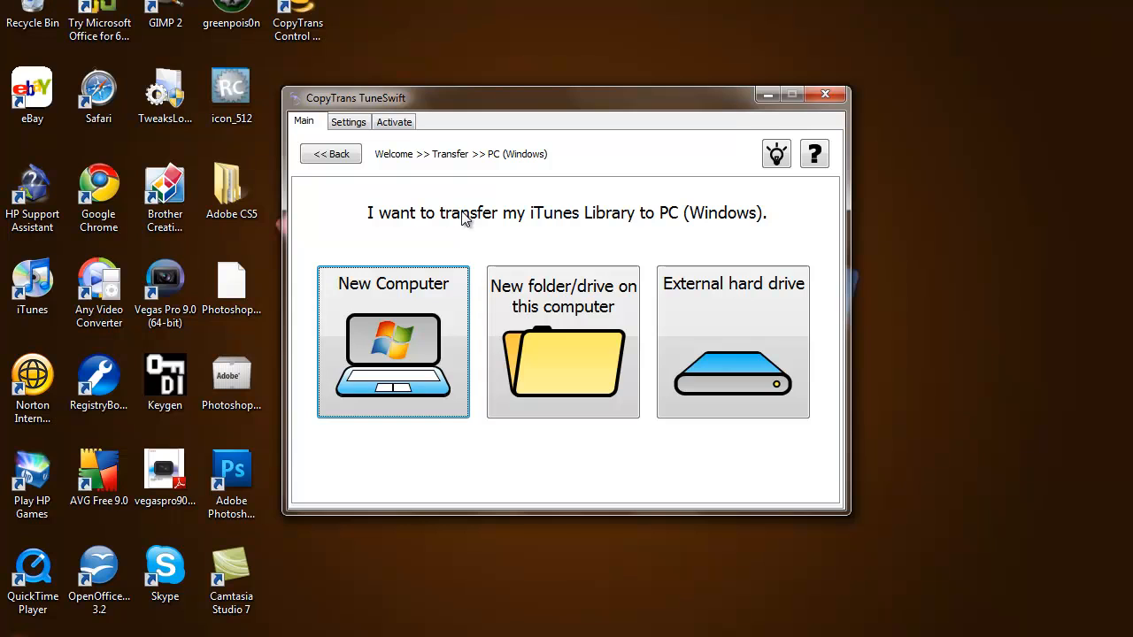
pyautogui.moveTo(502, 217)
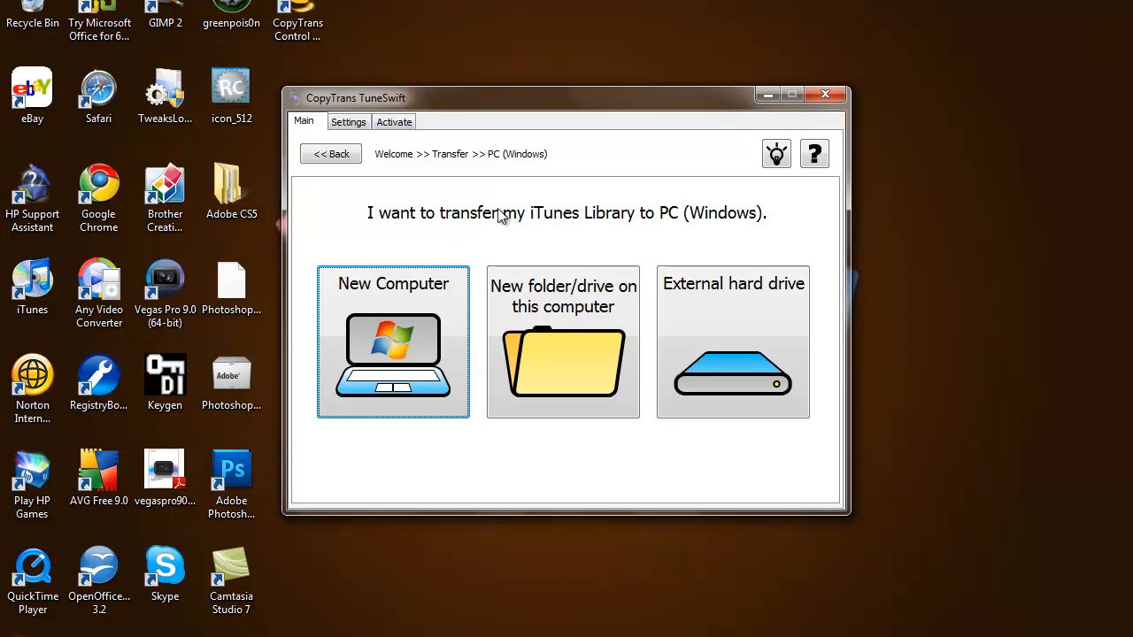
pyautogui.moveTo(570, 215)
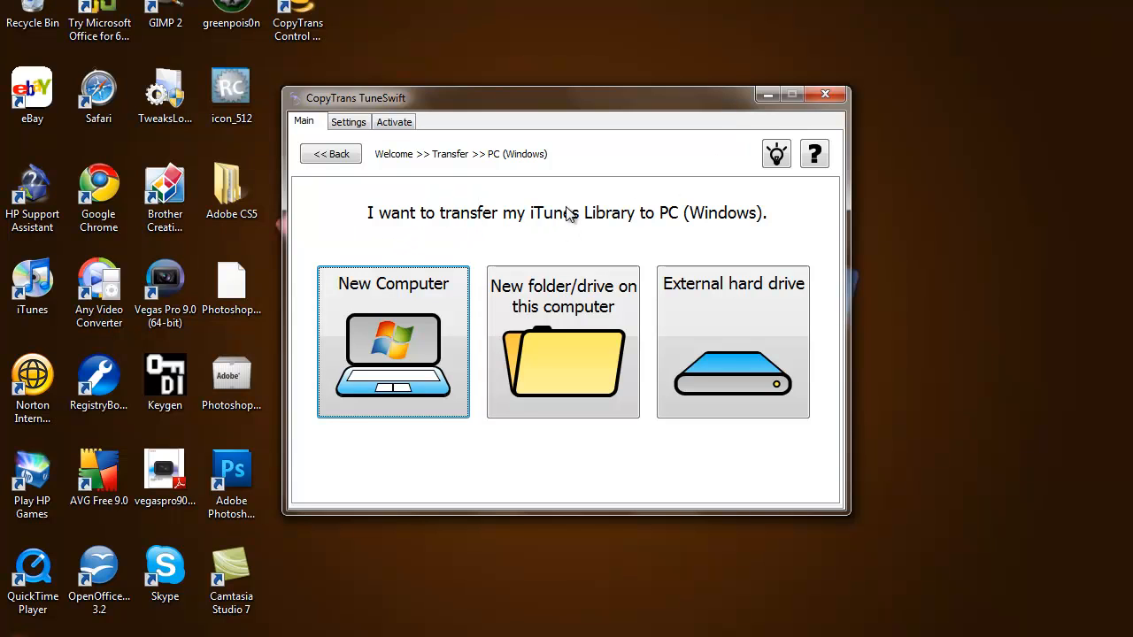
pyautogui.moveTo(381, 329)
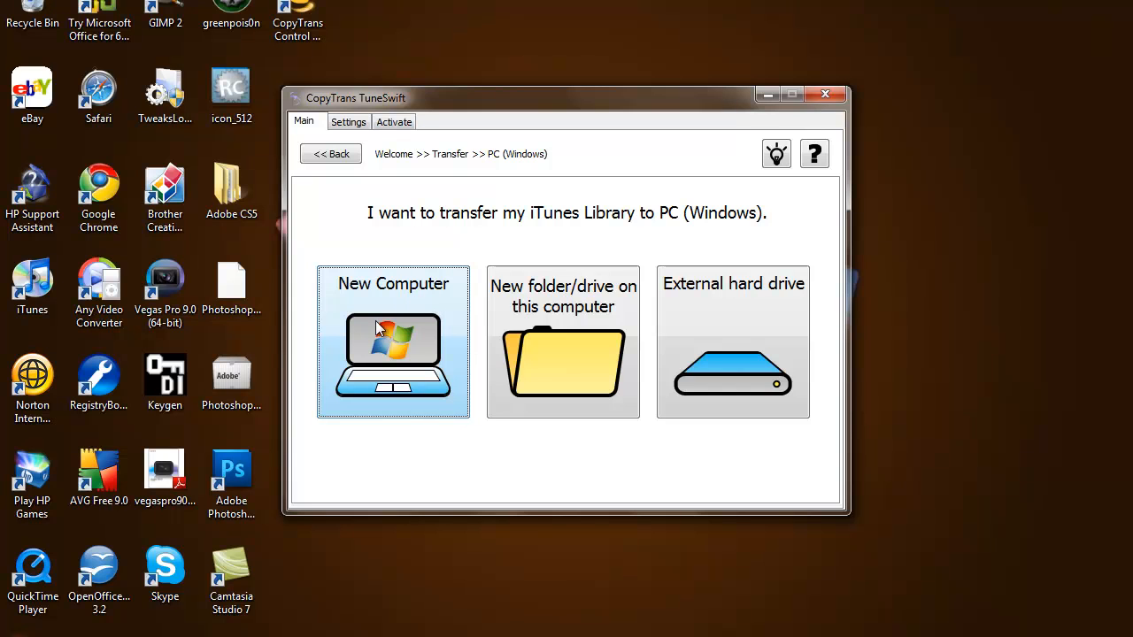
pyautogui.moveTo(905, 267)
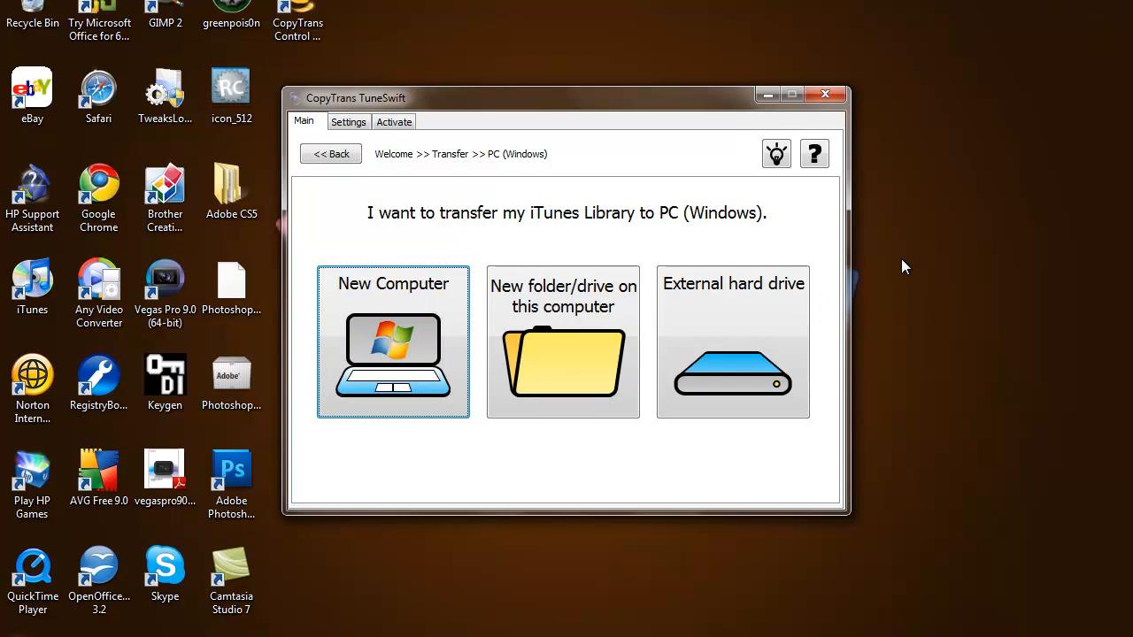
pyautogui.moveTo(398, 313)
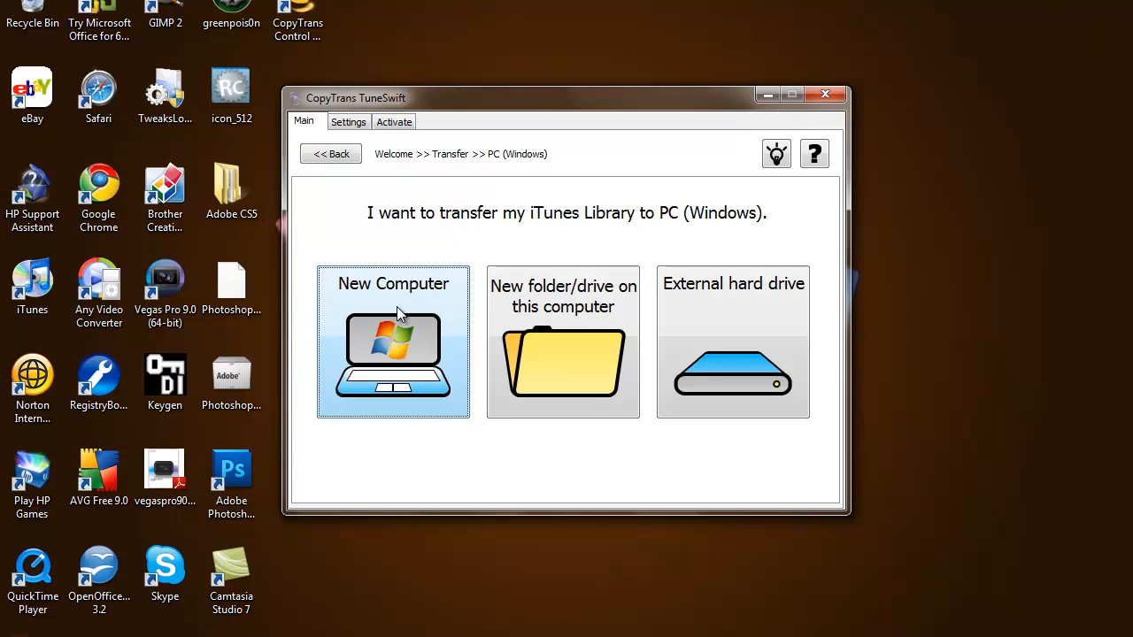
pyautogui.click(392, 340)
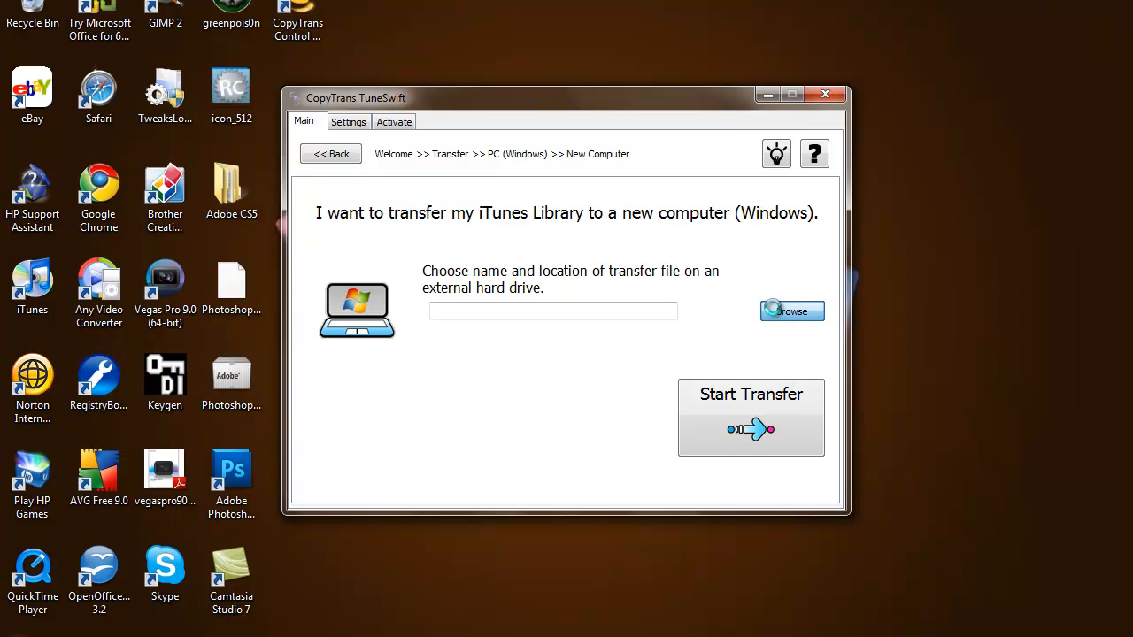
# Step: Save the transfer file as iTunesBackup.tsw on the Lexar (F:) flash drive
pyautogui.click(791, 310)
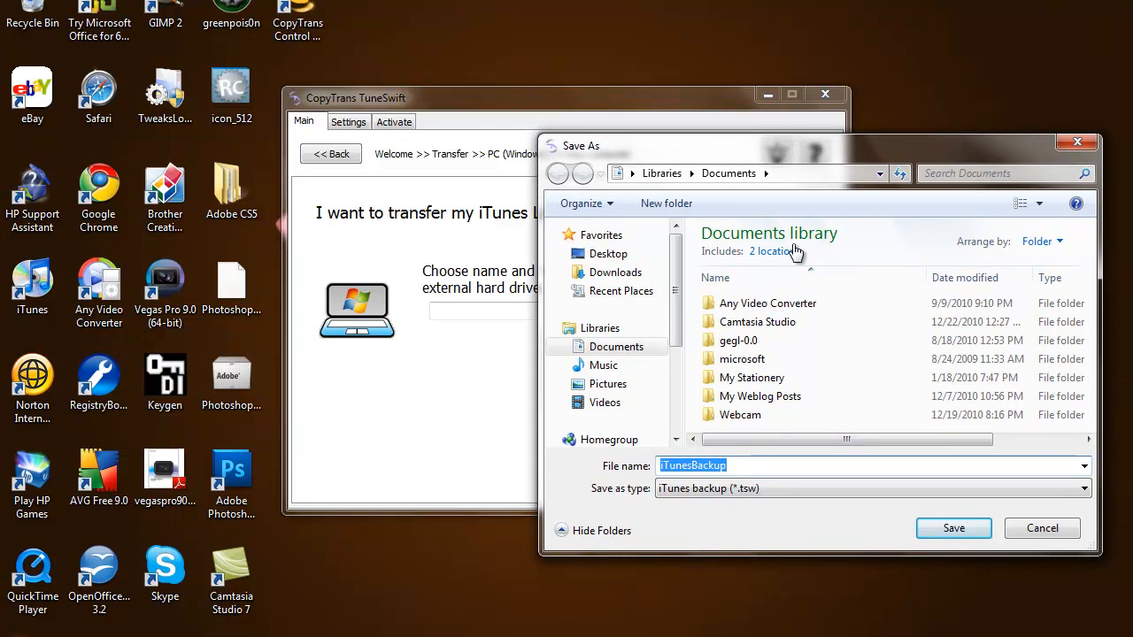
pyautogui.scroll(-3)
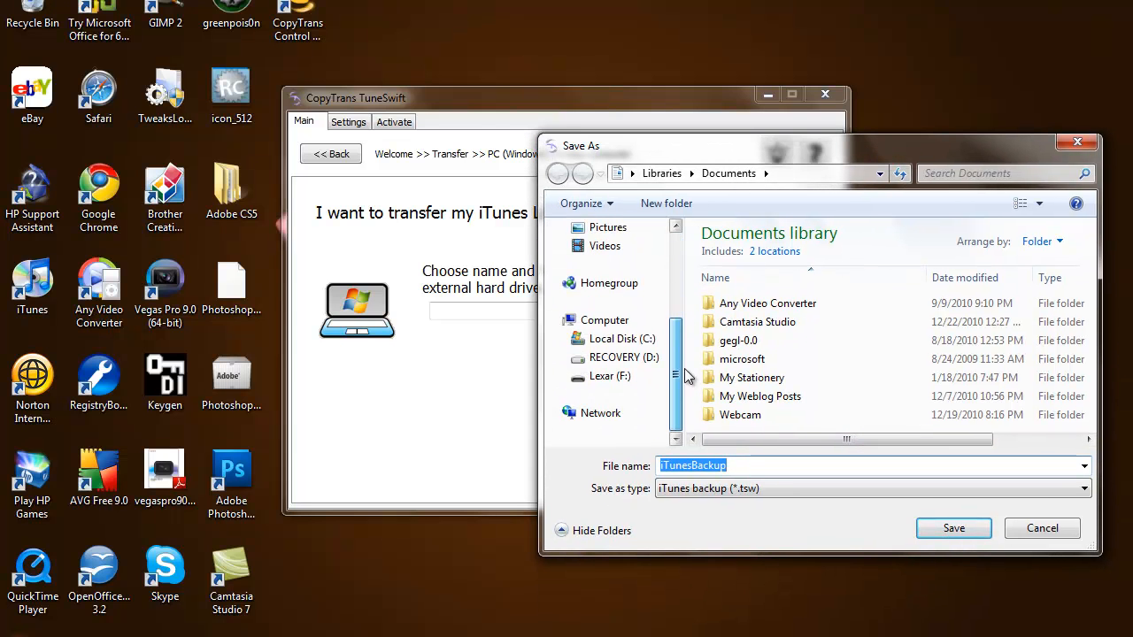
pyautogui.click(610, 375)
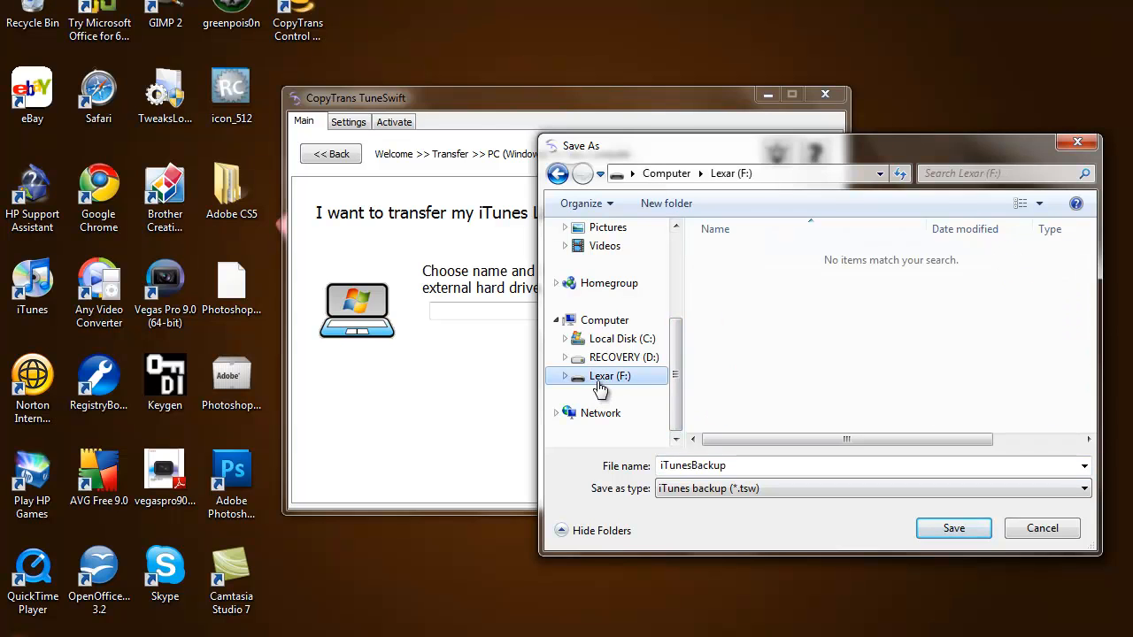
pyautogui.moveTo(974, 328)
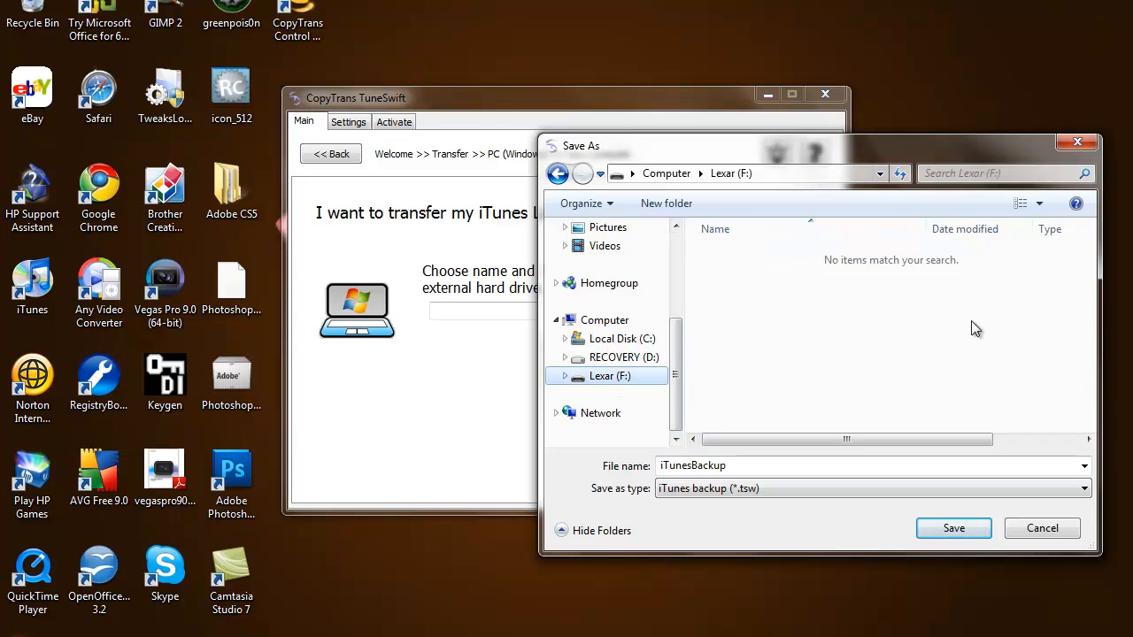
pyautogui.moveTo(473, 274)
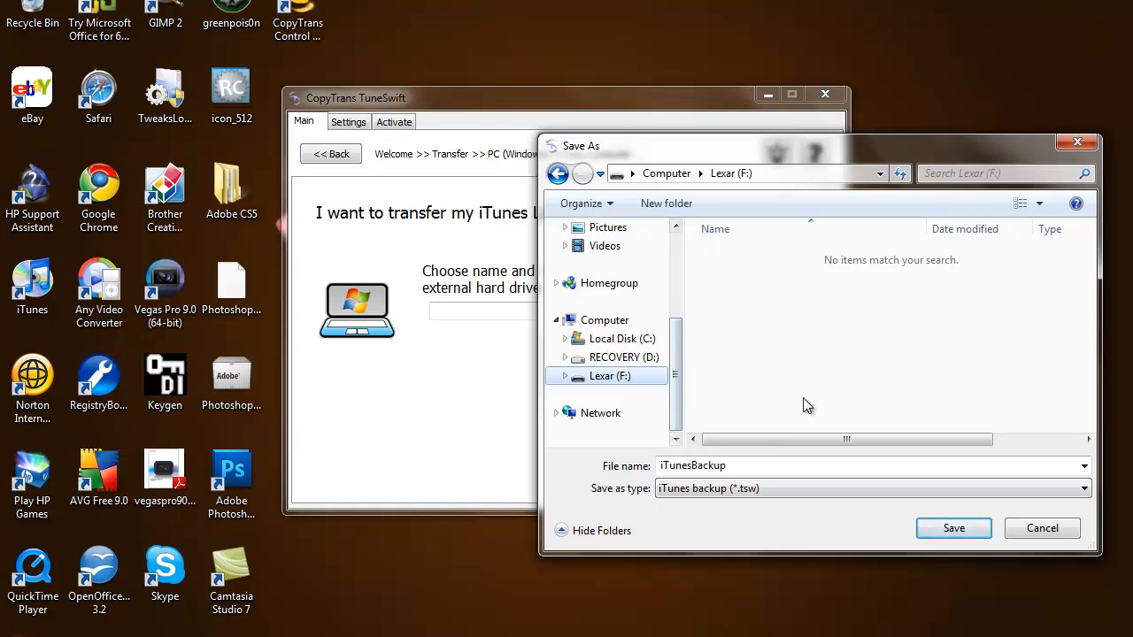
pyautogui.moveTo(930, 551)
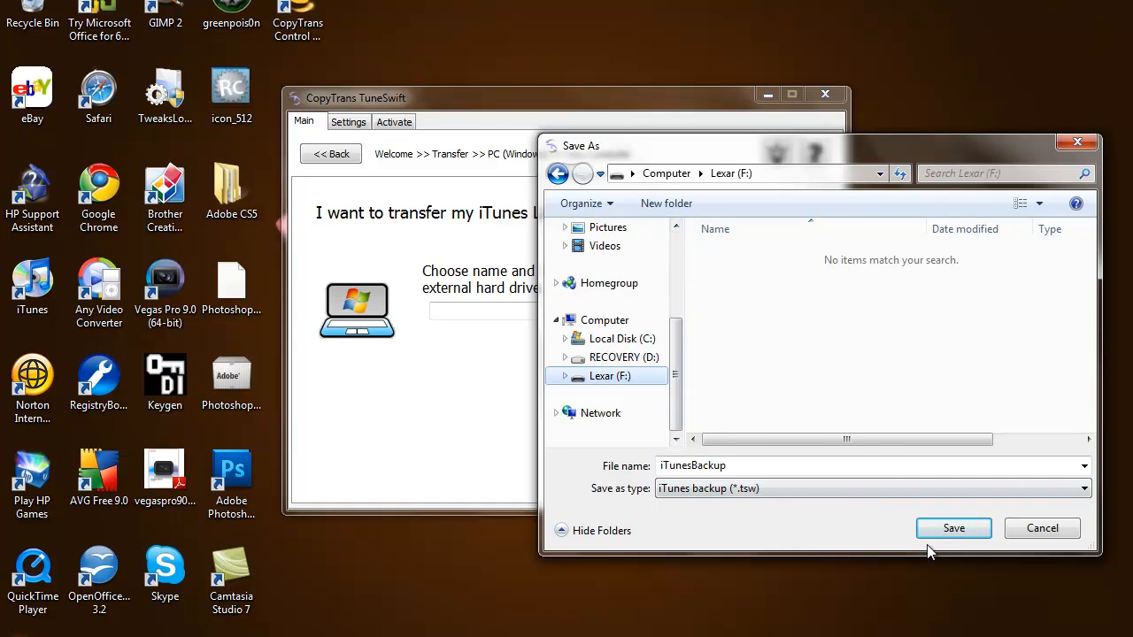
pyautogui.moveTo(953, 528)
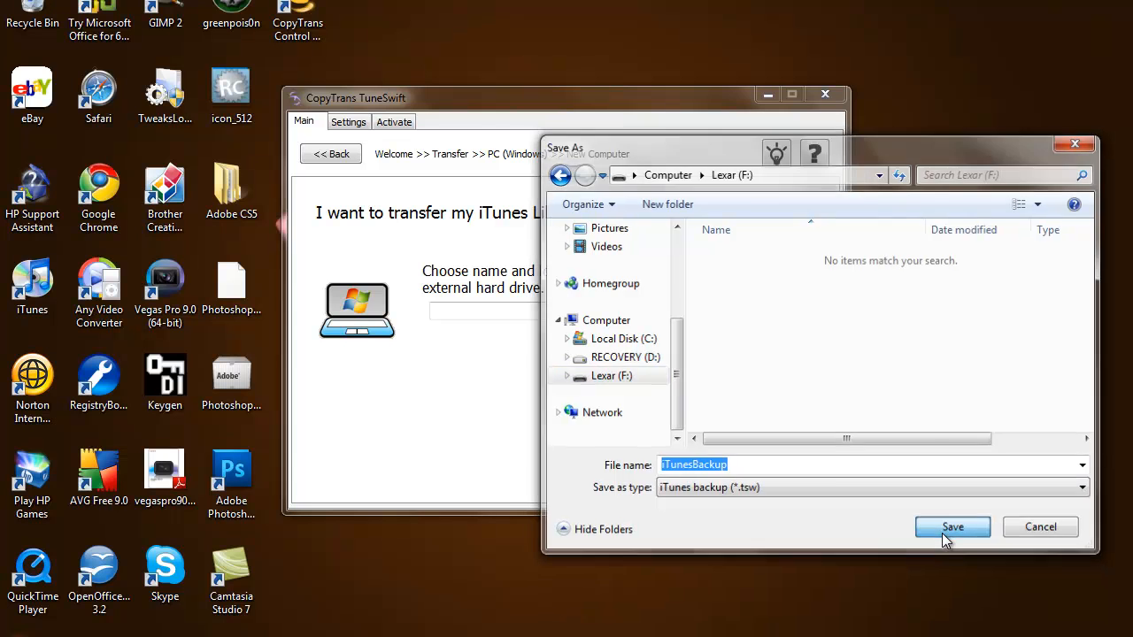
pyautogui.click(953, 526)
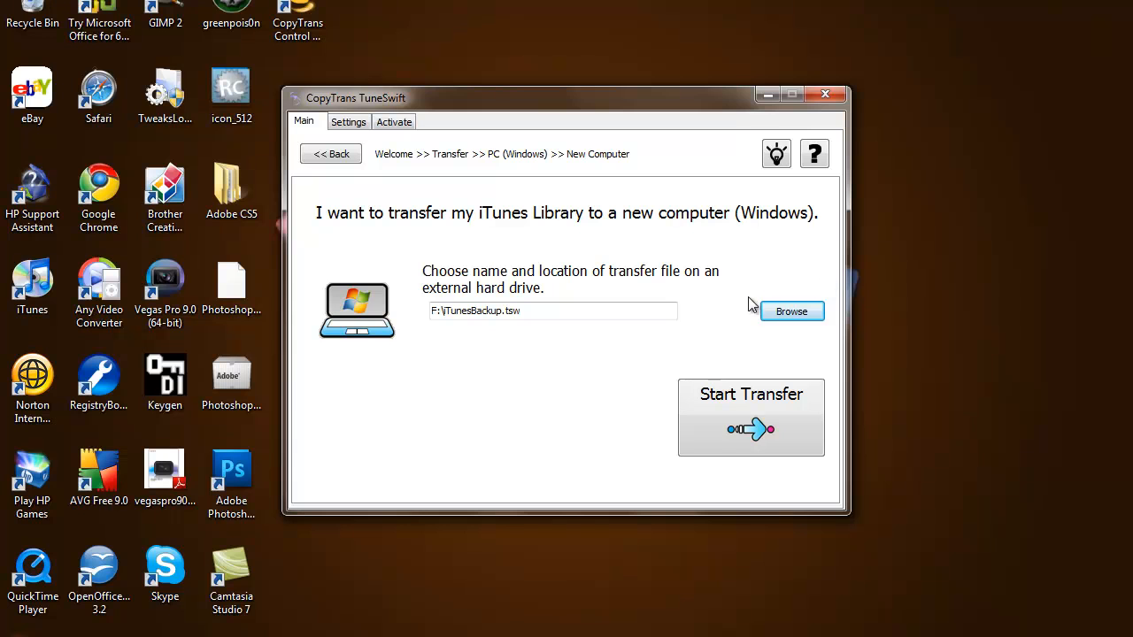
pyautogui.moveTo(765, 415)
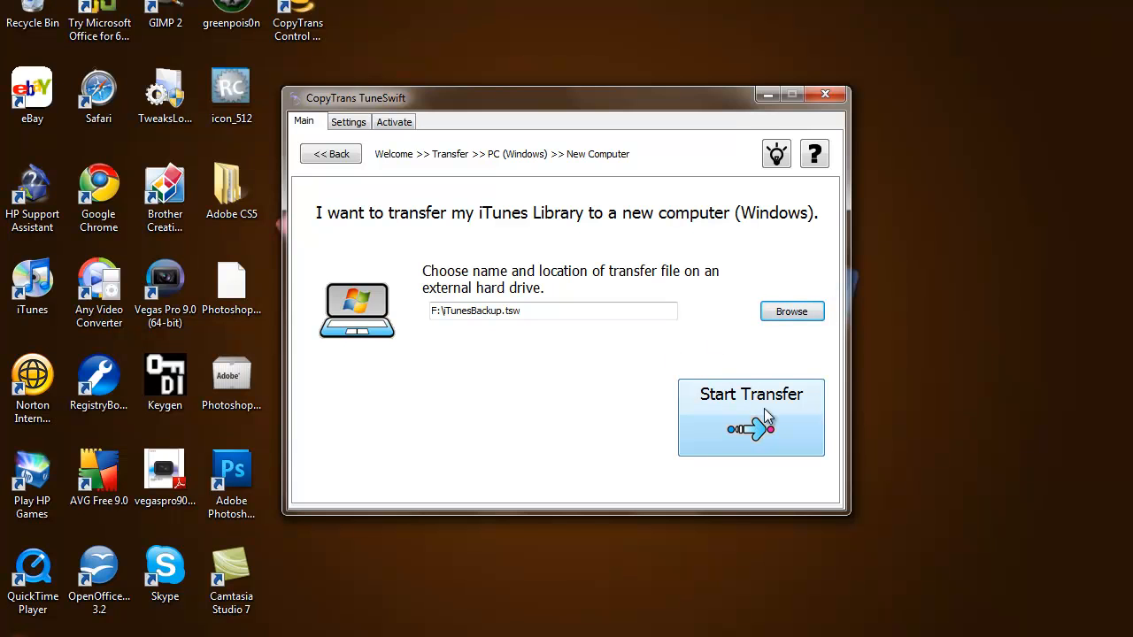
# Step: Back up the library to F:\iTunesBackup.tsw, continuing past missing-file errors
pyautogui.click(751, 417)
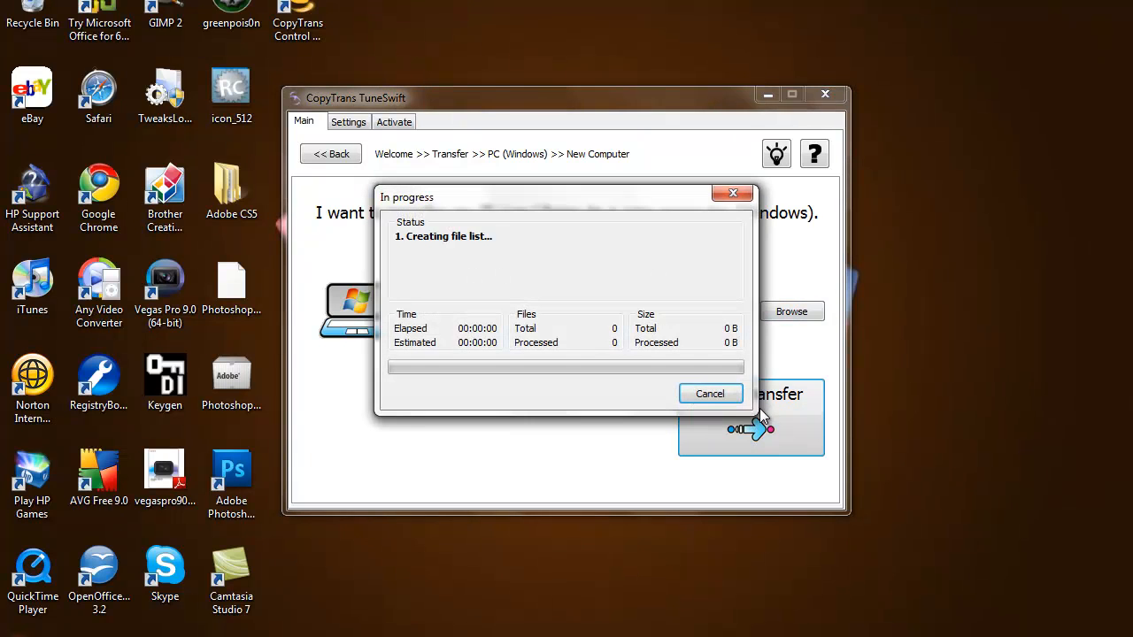
pyautogui.moveTo(739, 323)
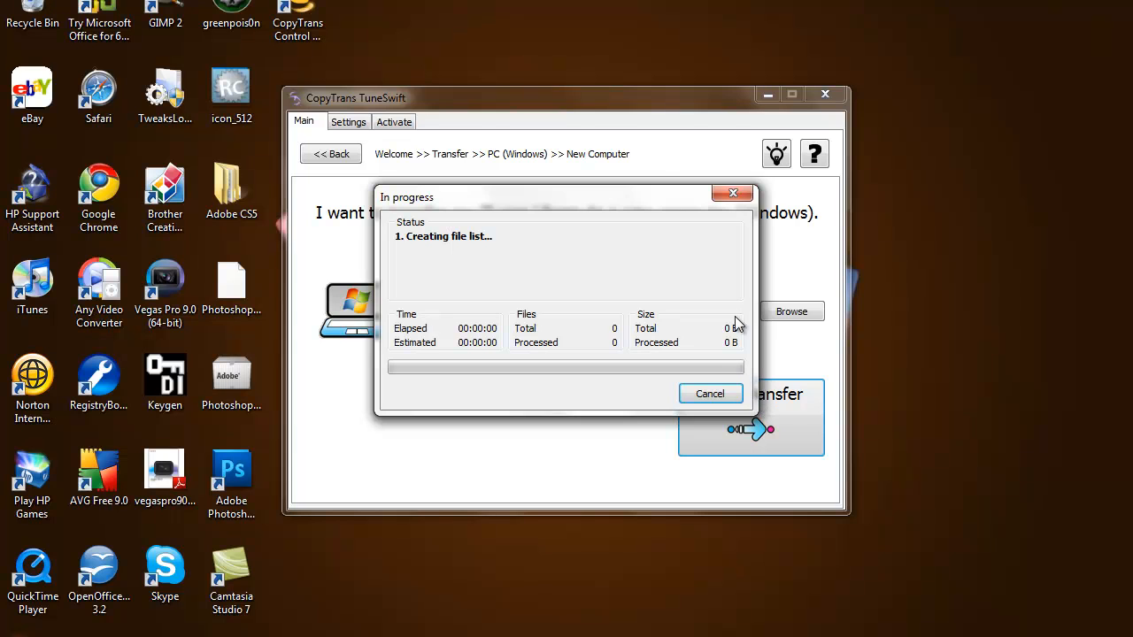
pyautogui.moveTo(607, 213)
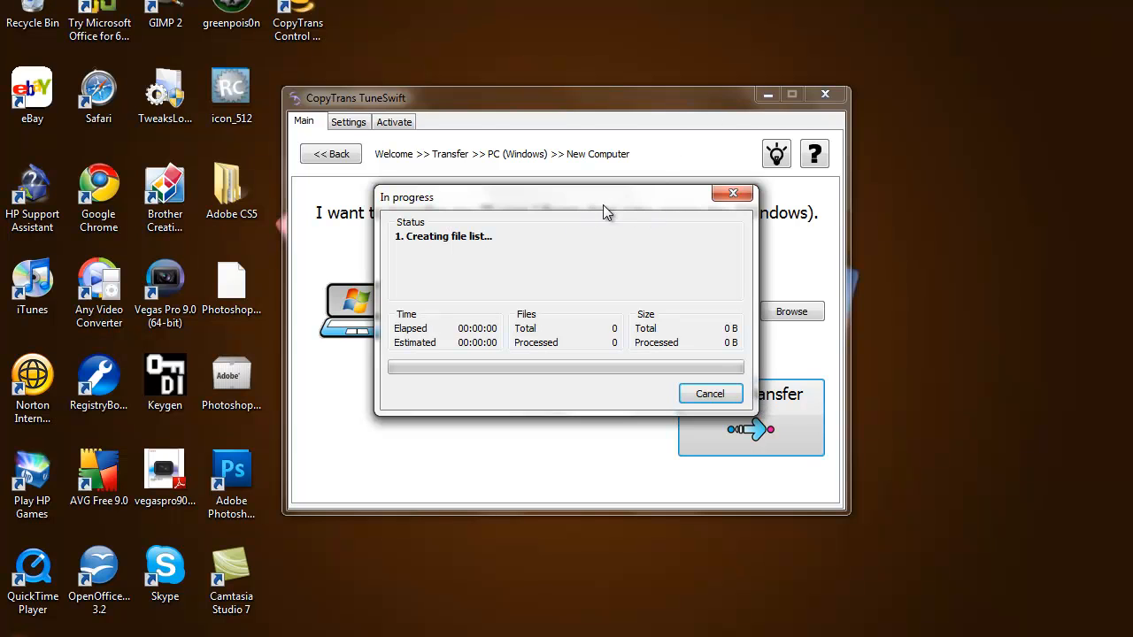
pyautogui.click(710, 393)
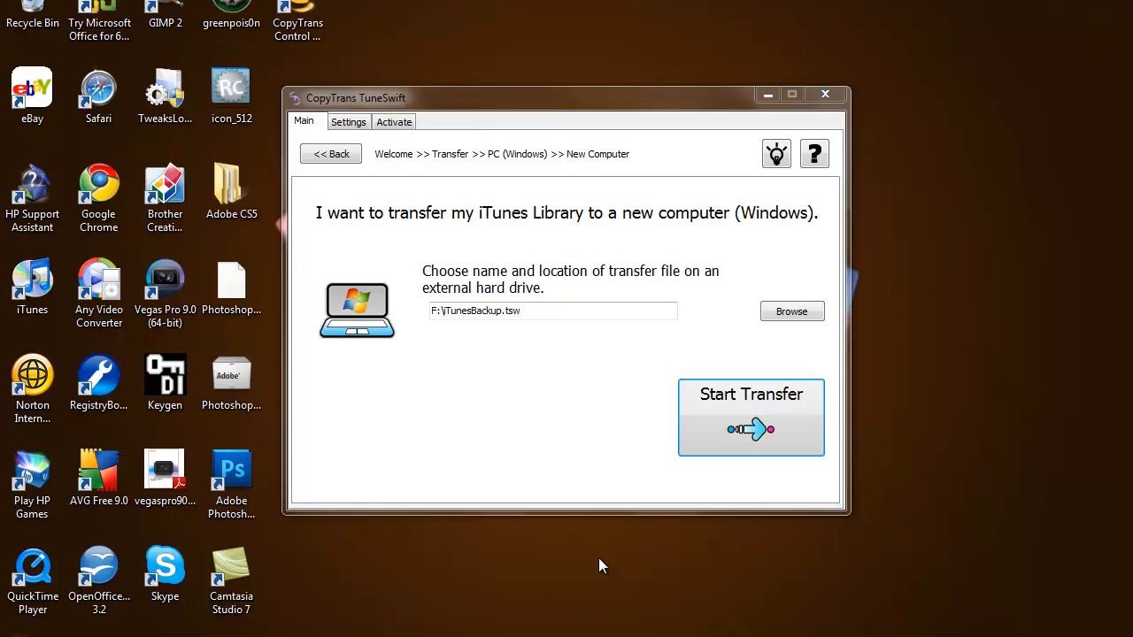
pyautogui.click(750, 417)
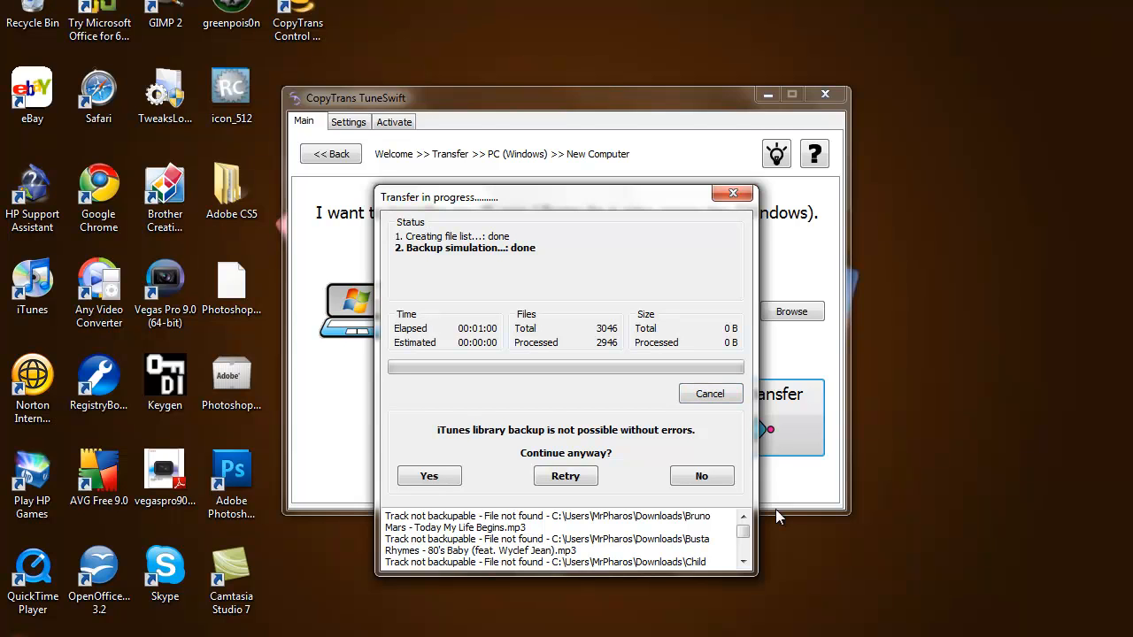
pyautogui.moveTo(690, 440)
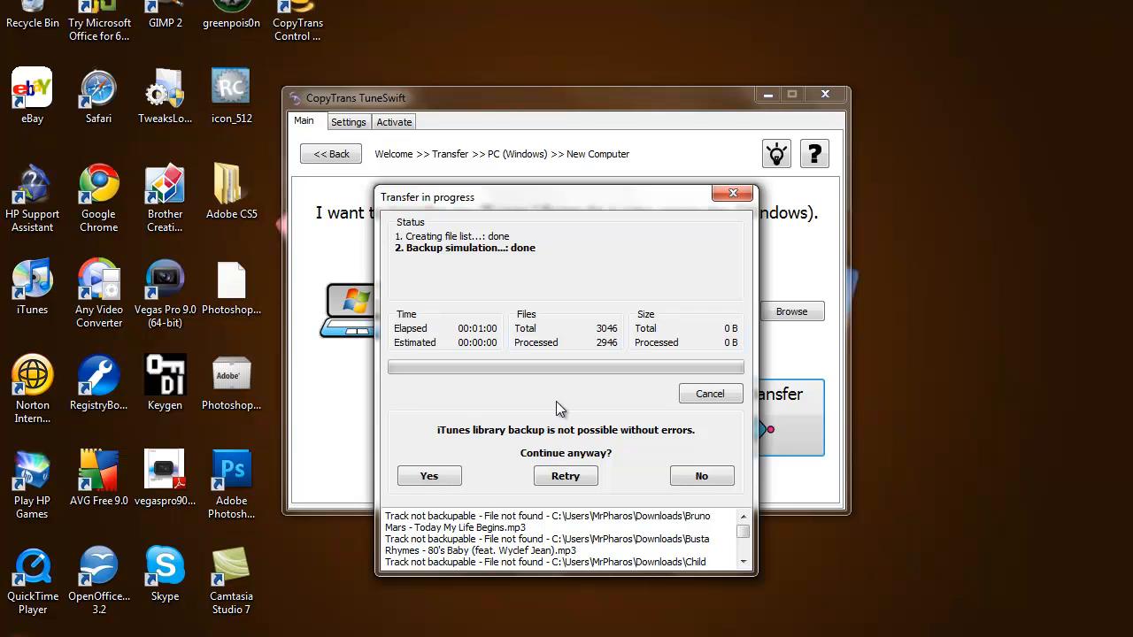
pyautogui.moveTo(573, 333)
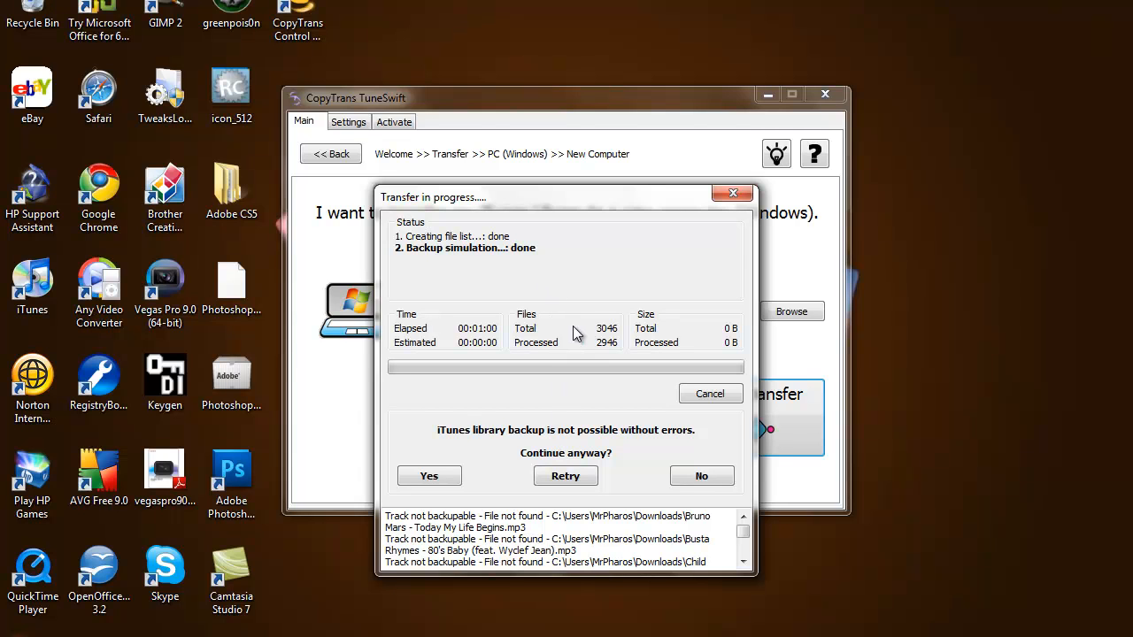
pyautogui.moveTo(486, 445)
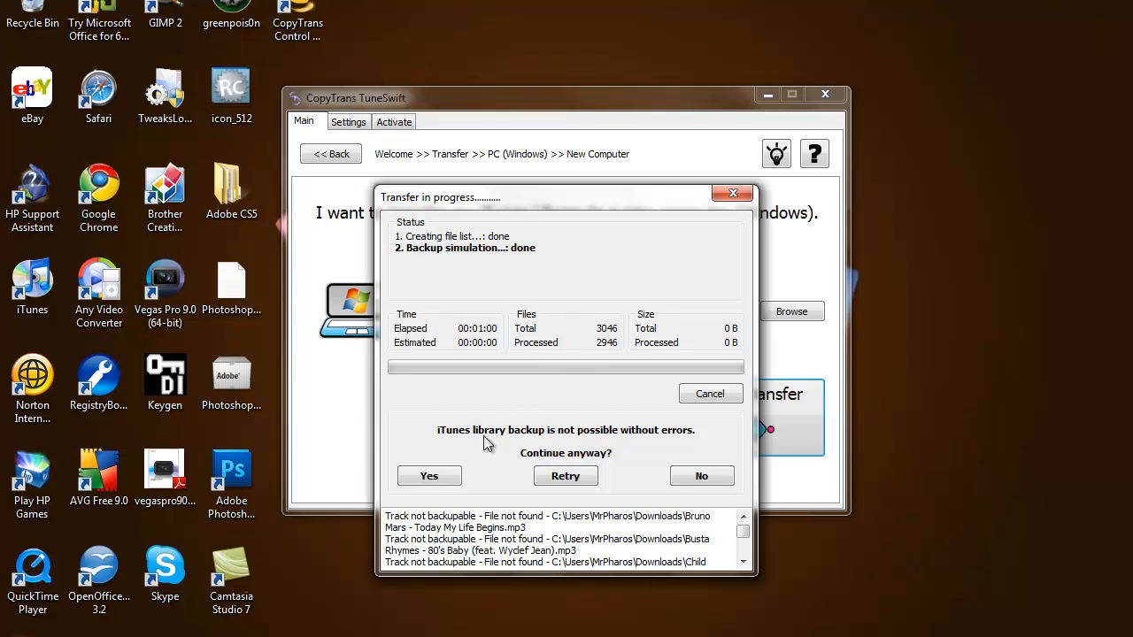
pyautogui.moveTo(591, 452)
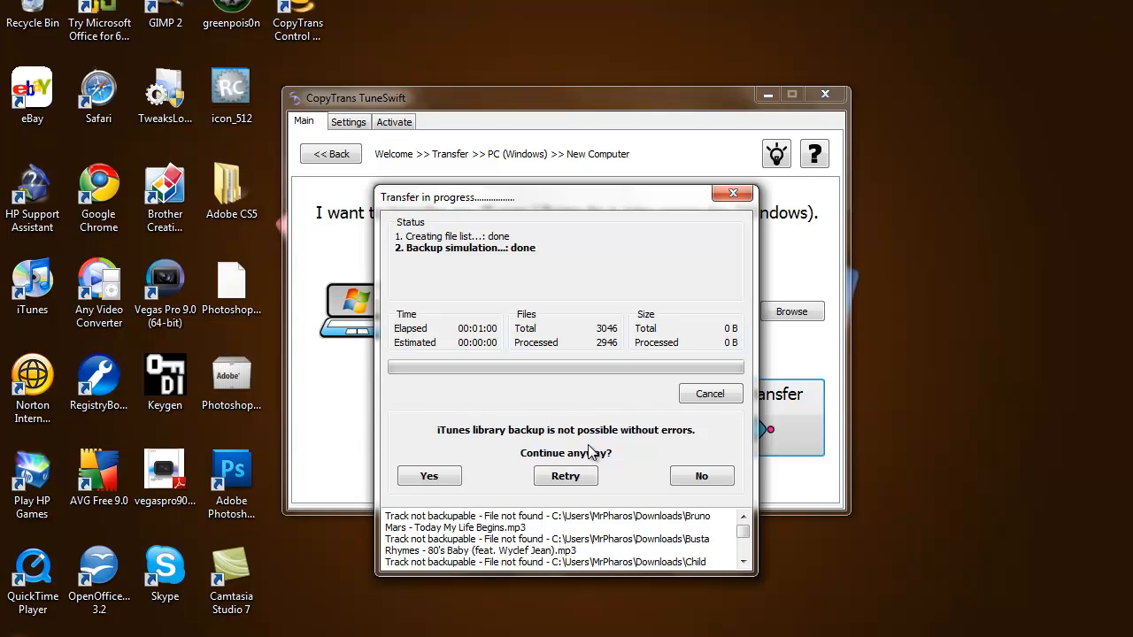
pyautogui.click(429, 475)
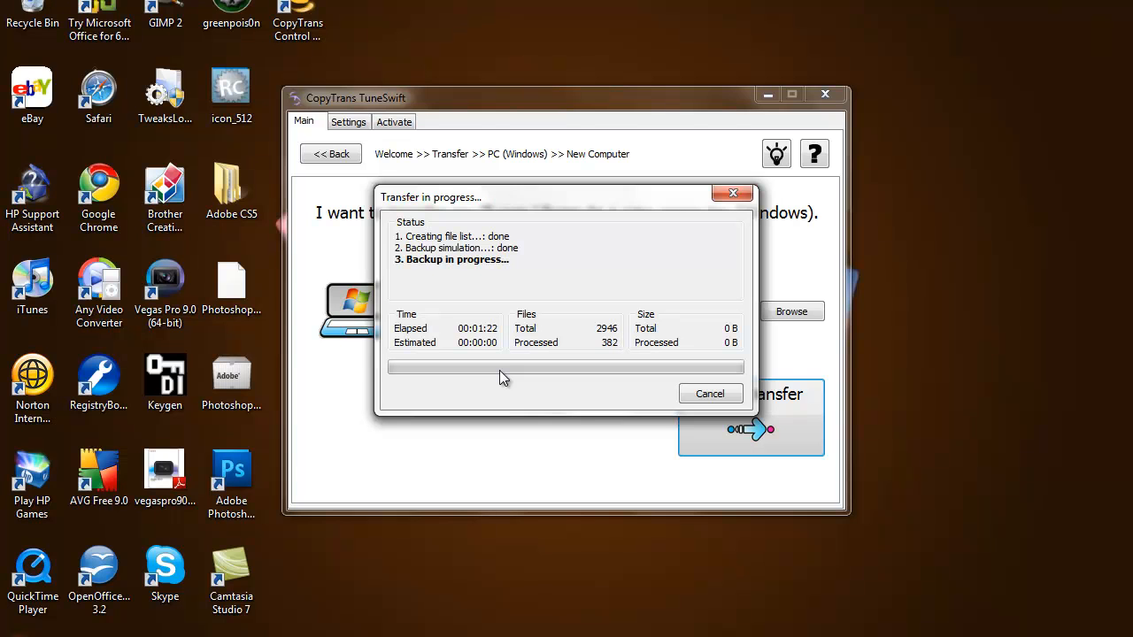
pyautogui.click(709, 393)
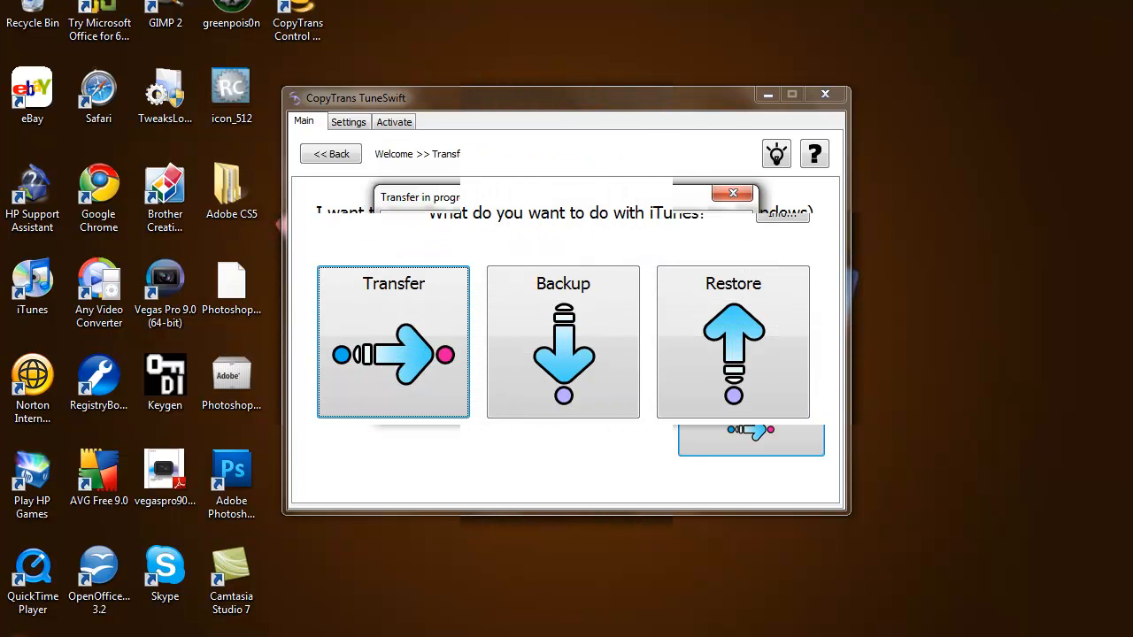
pyautogui.click(732, 192)
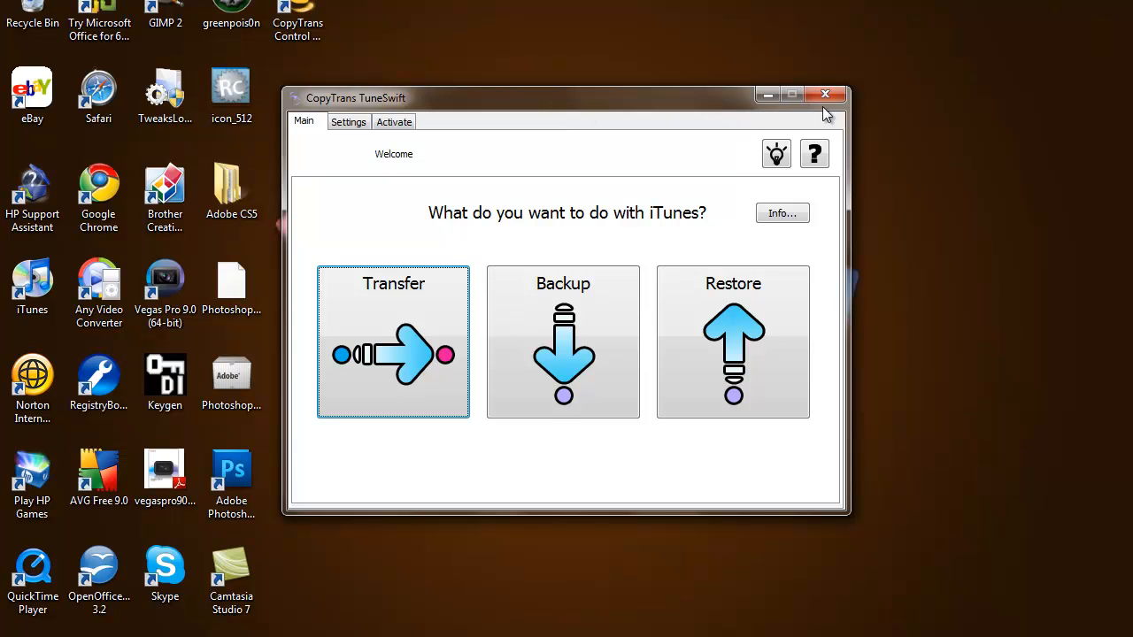
# Step: Restart TuneSwift and pick F:\iTunesBackup.tsw as the backup file to restore
pyautogui.click(826, 95)
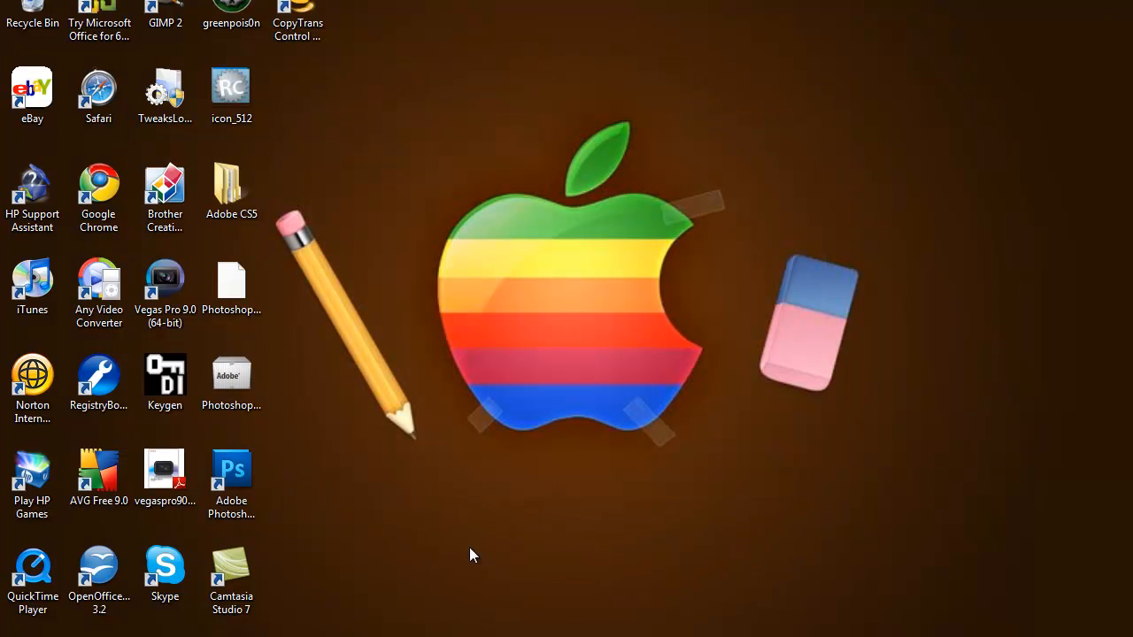
pyautogui.moveTo(469, 24)
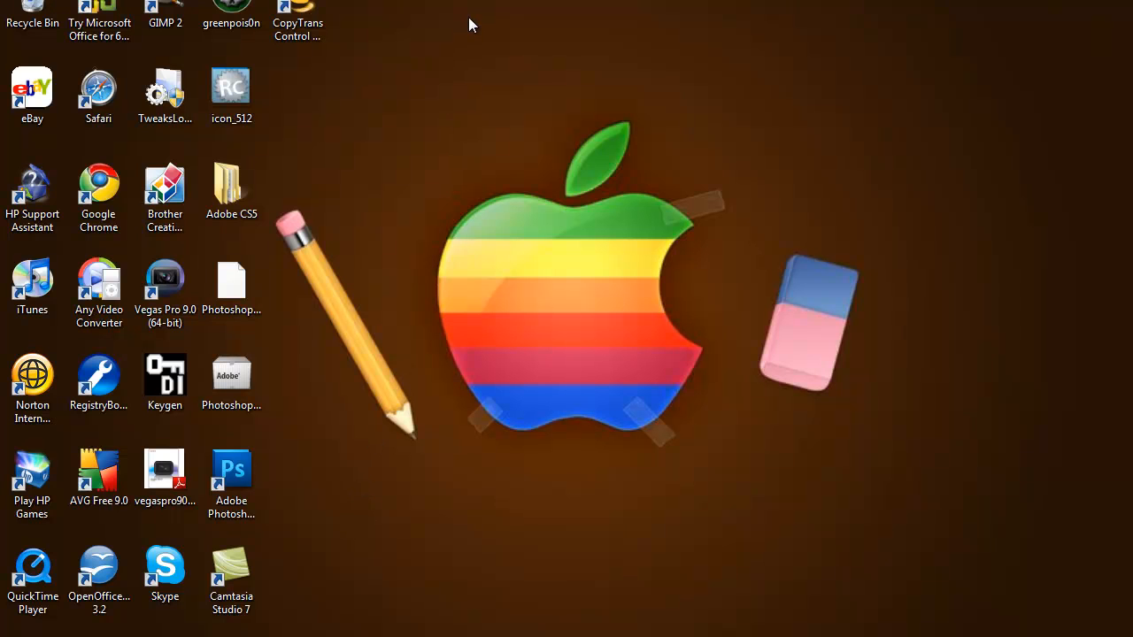
pyautogui.moveTo(549, 234)
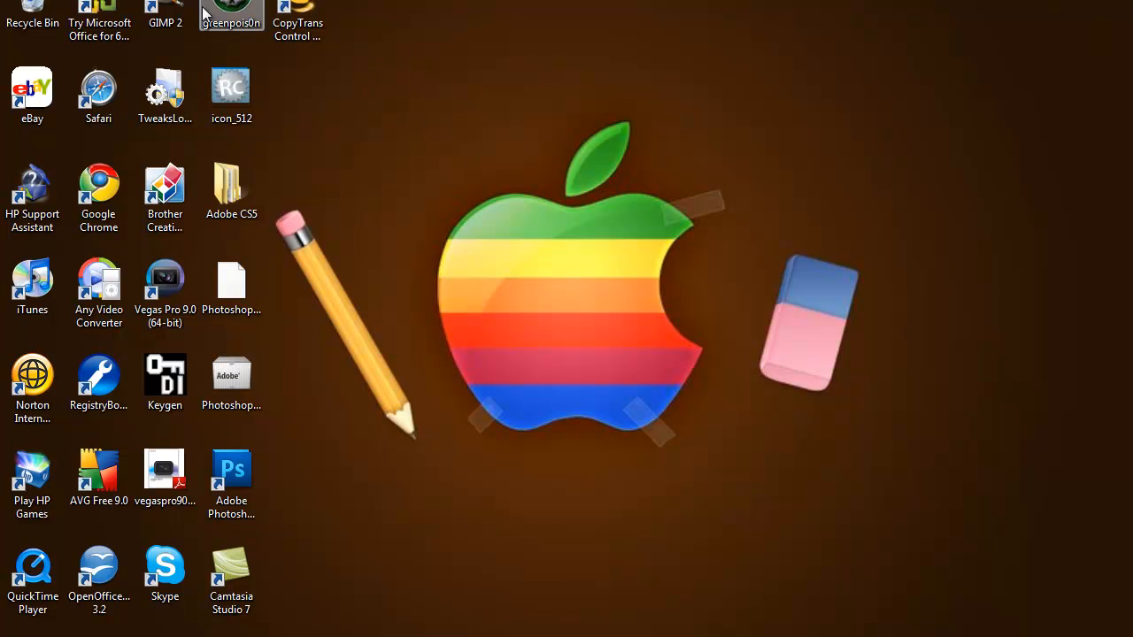
pyautogui.moveTo(456, 541)
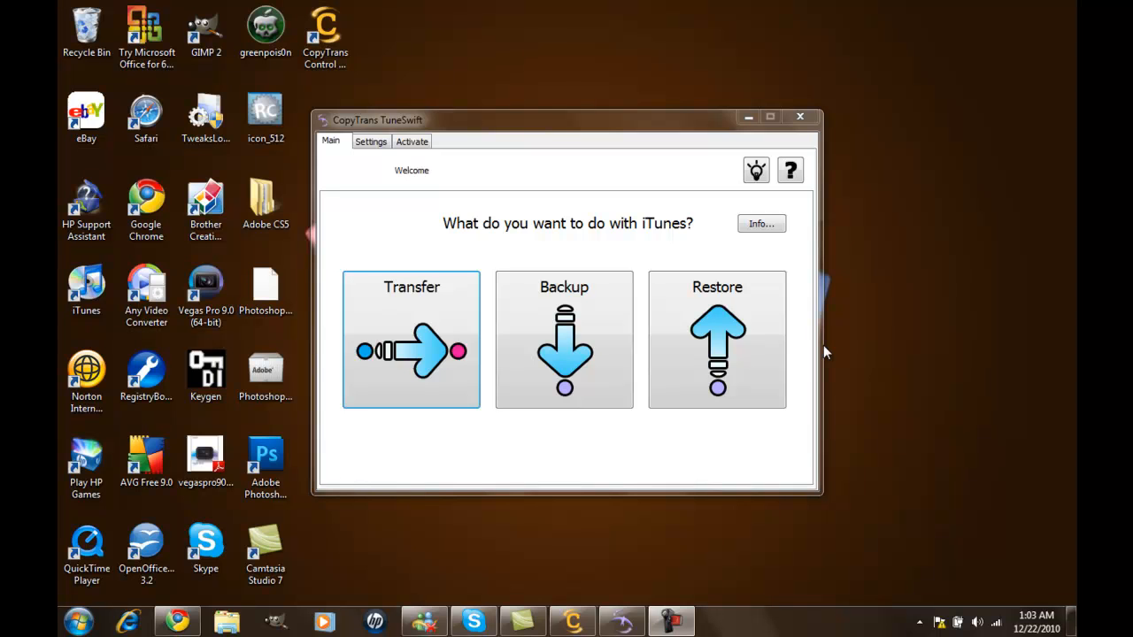
pyautogui.click(717, 339)
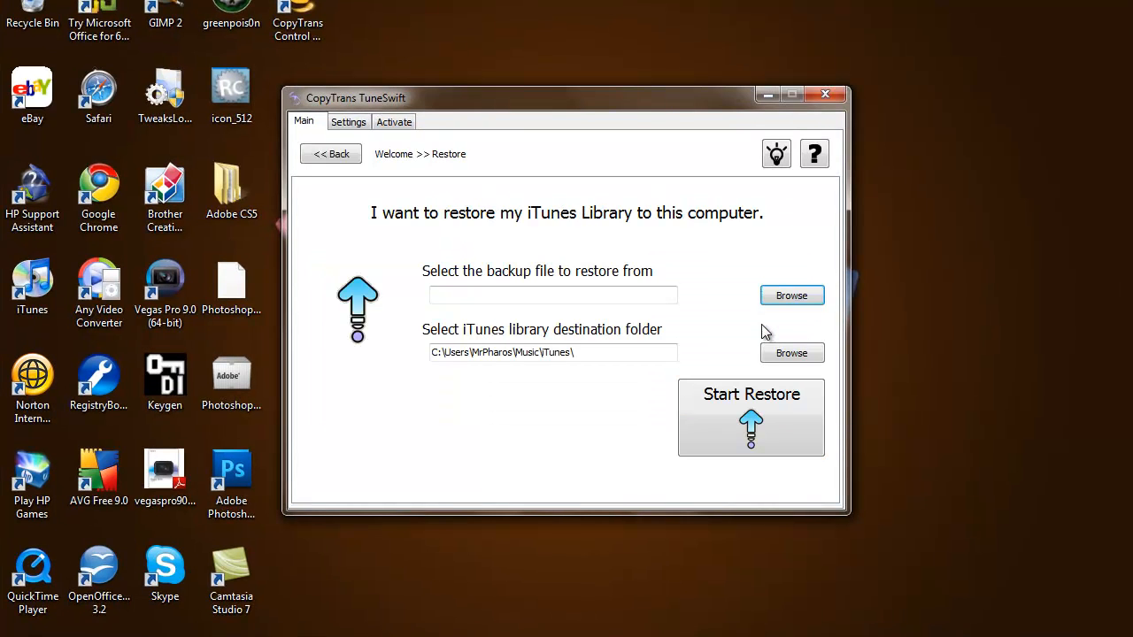
pyautogui.click(791, 295)
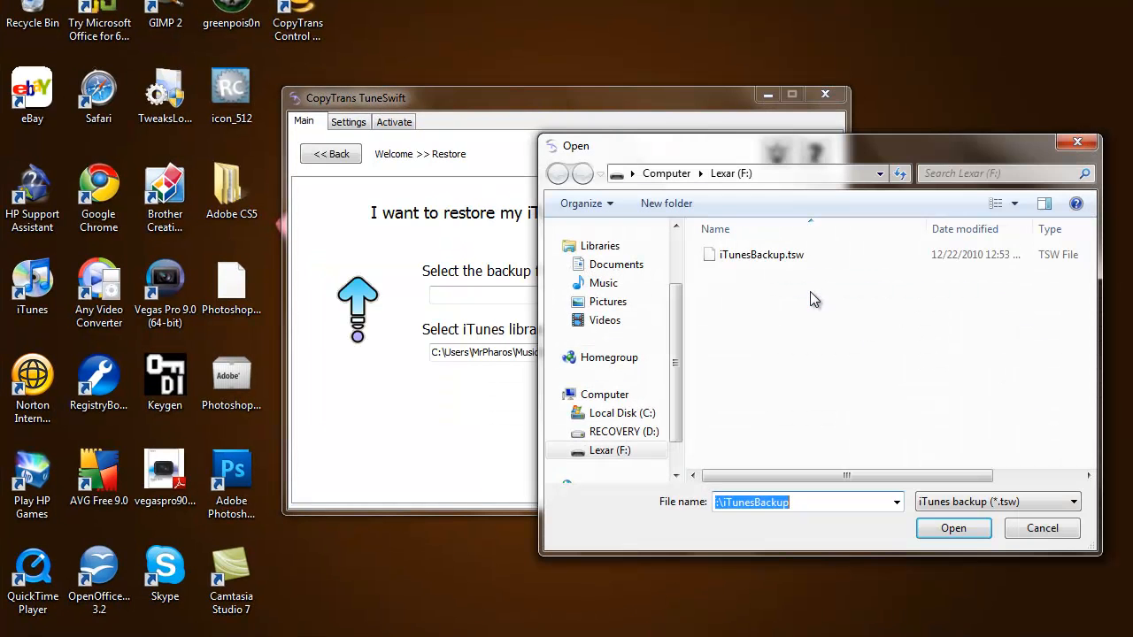
pyautogui.moveTo(761, 254)
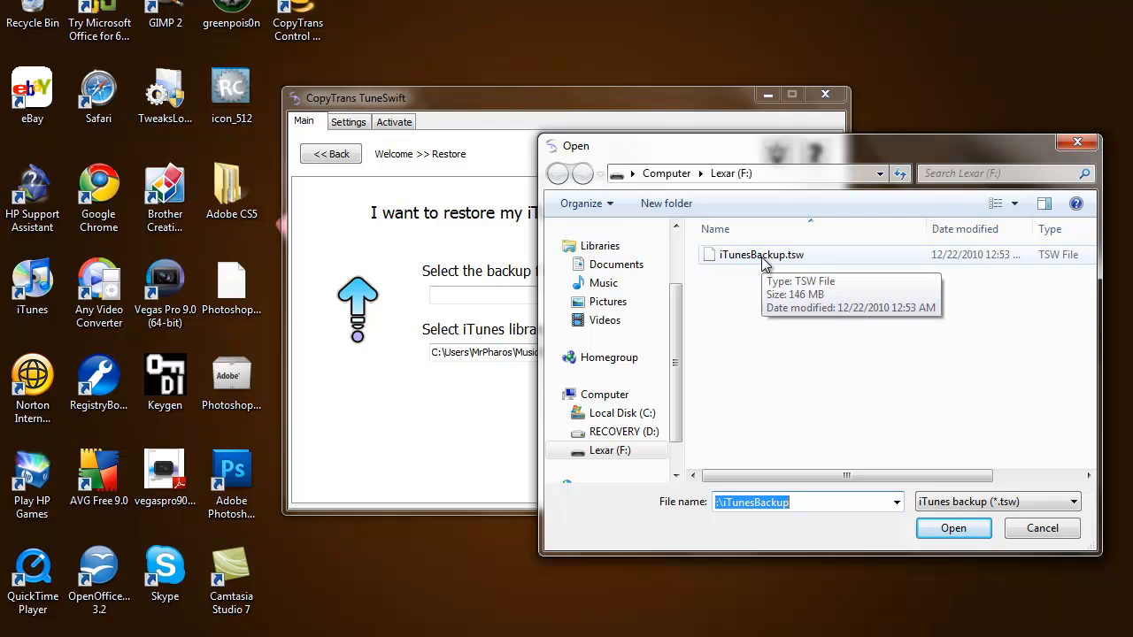
pyautogui.click(761, 255)
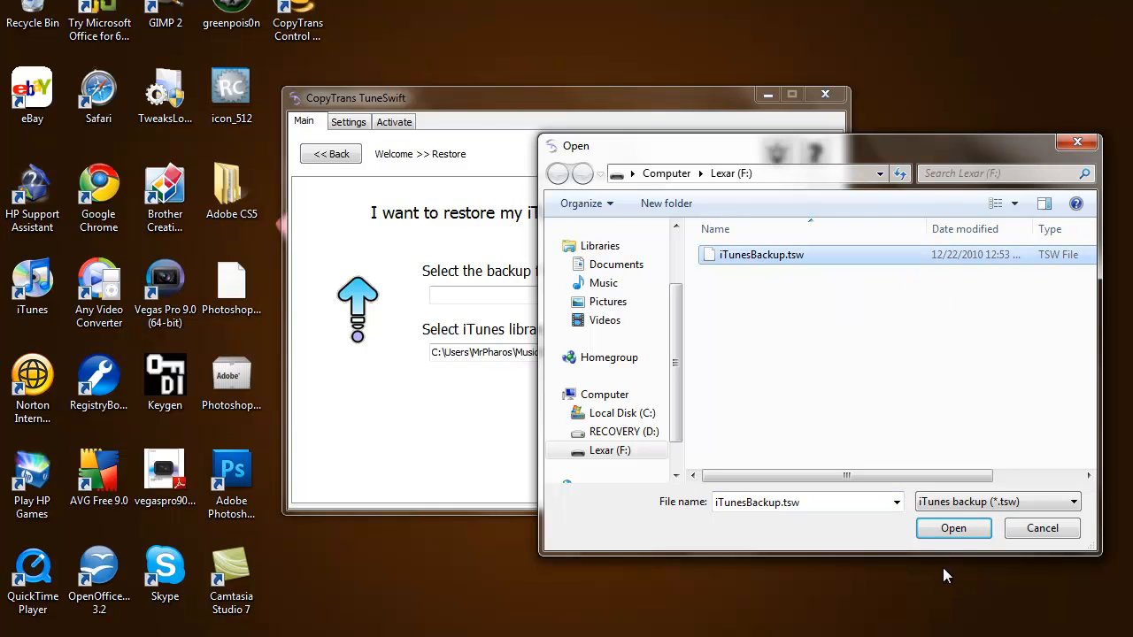
pyautogui.click(954, 528)
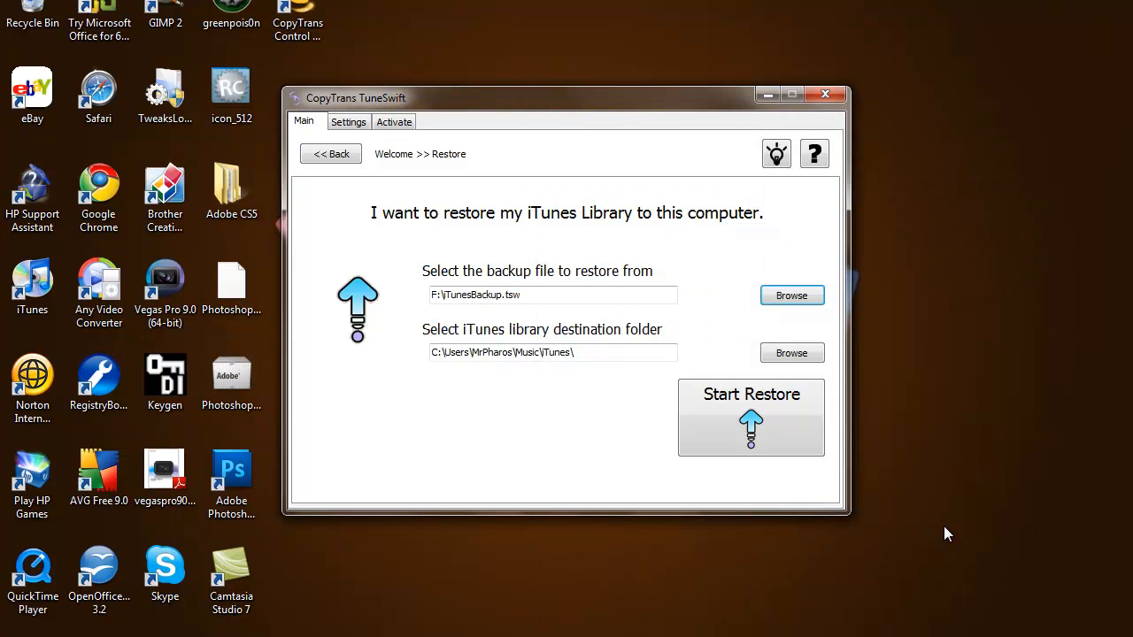
pyautogui.moveTo(730, 398)
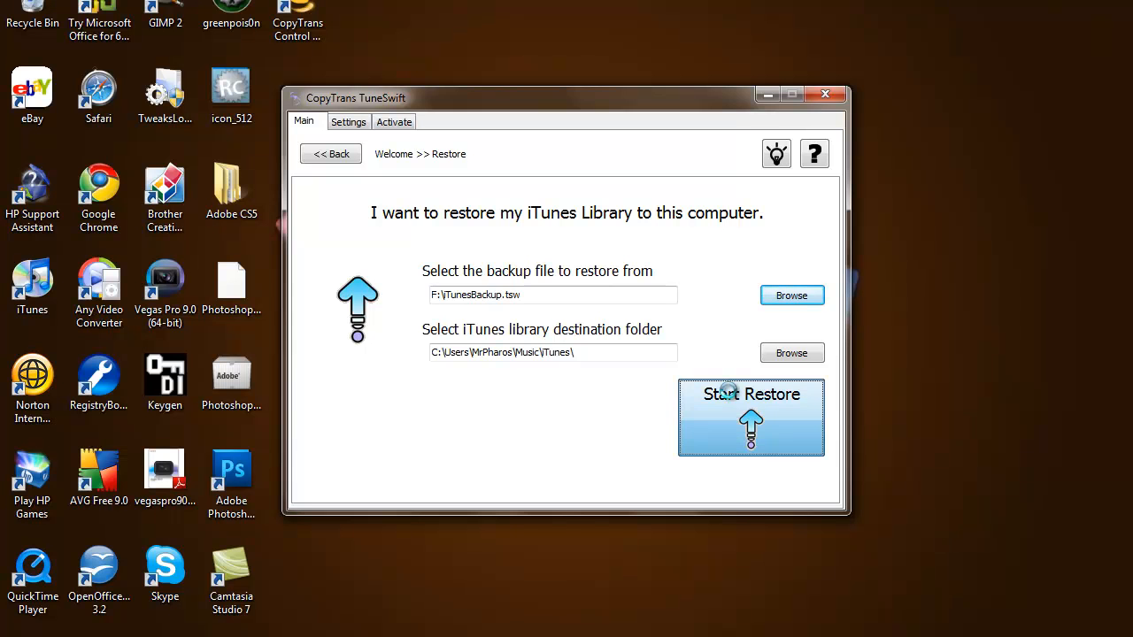
# Step: Start restoring the iTunes library from F:\iTunesBackup.tsw
pyautogui.click(330, 153)
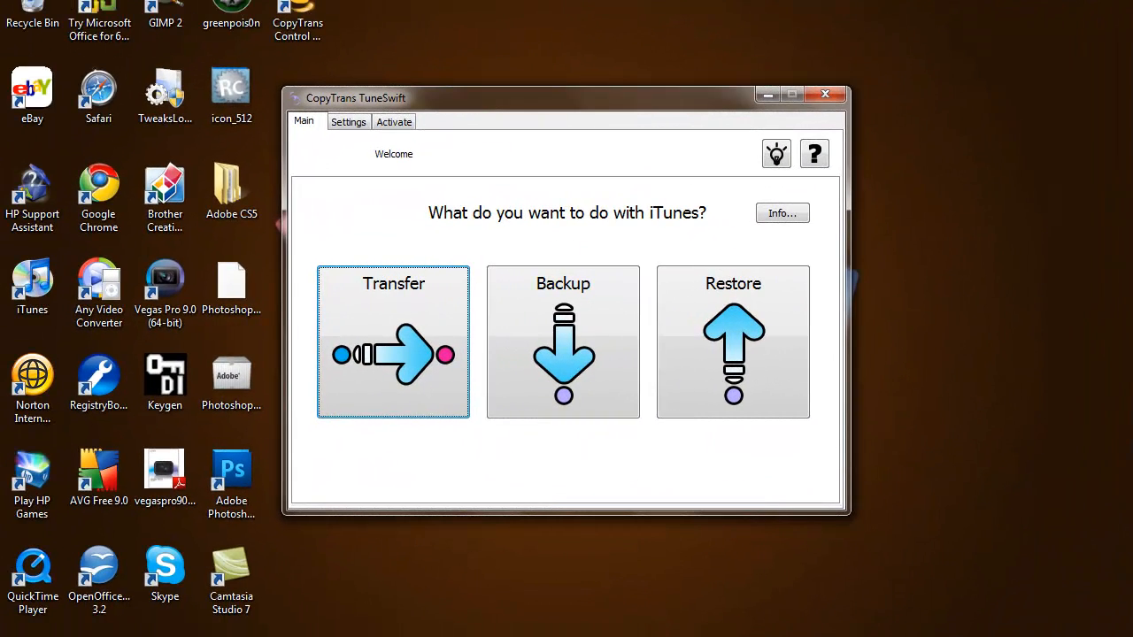